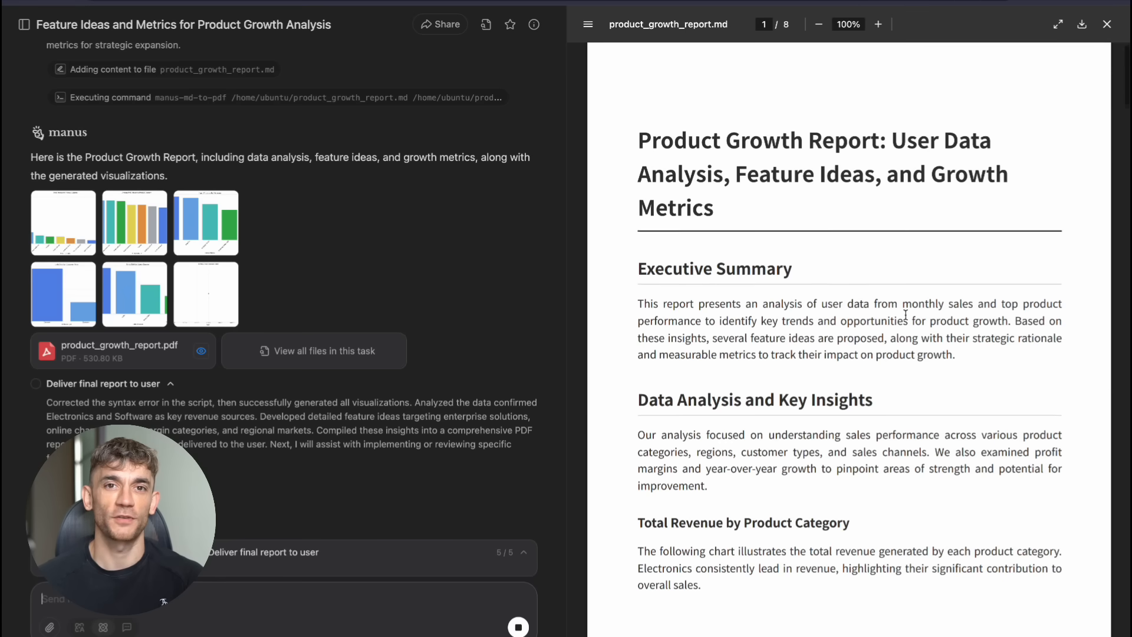
Scroll through the users_data CSV table of sources, age groups and countries
scroll(down, 3)
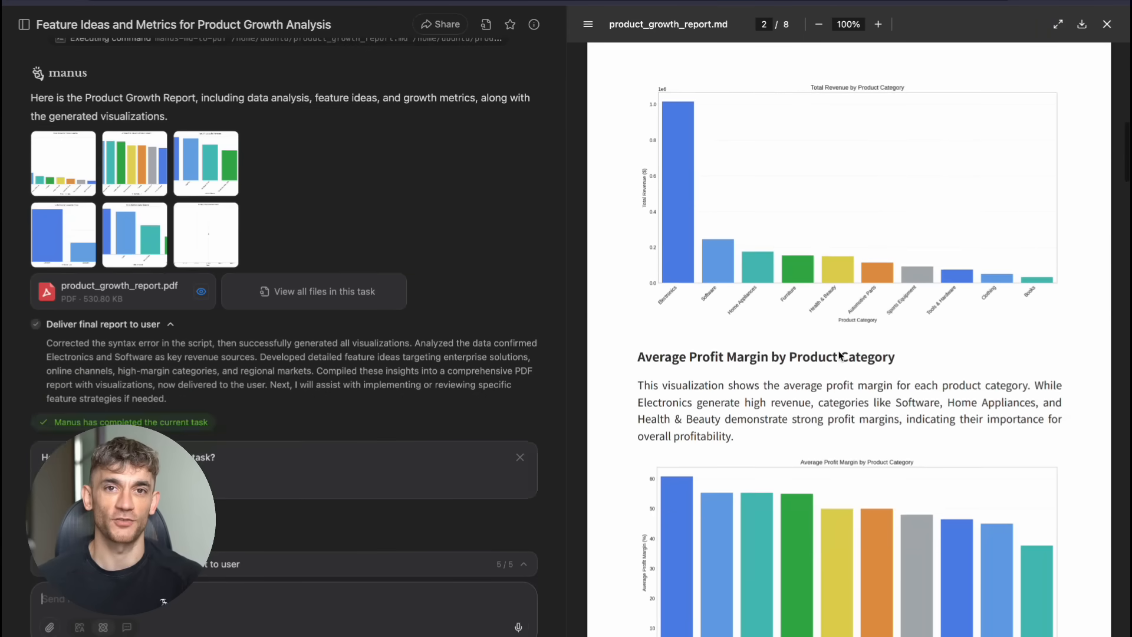
scroll(down, 3)
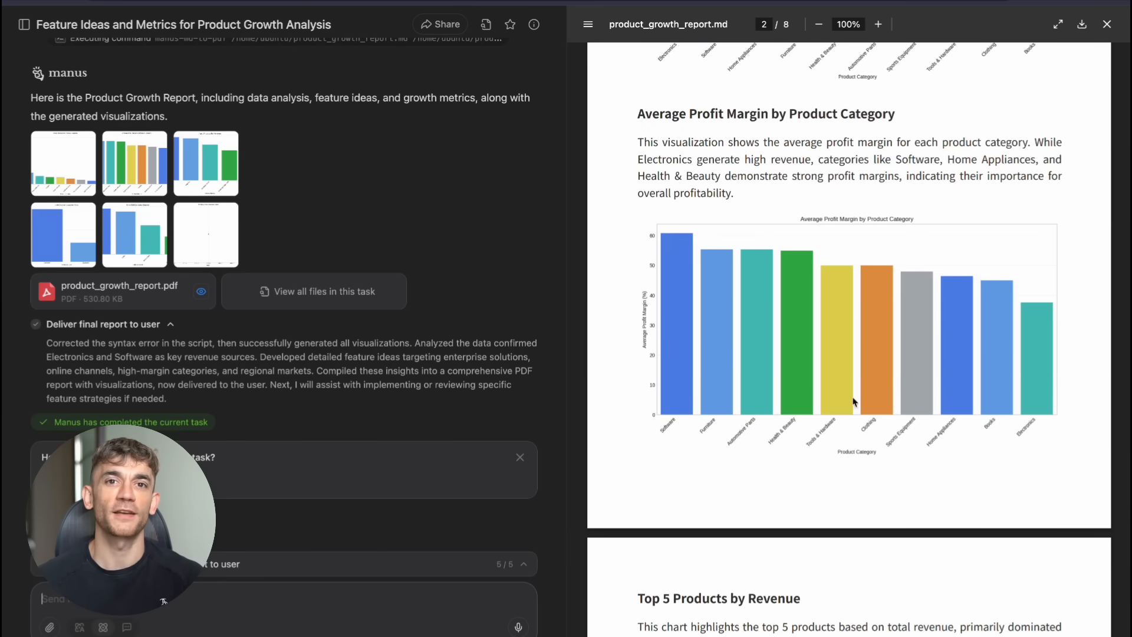
scroll(down, 3)
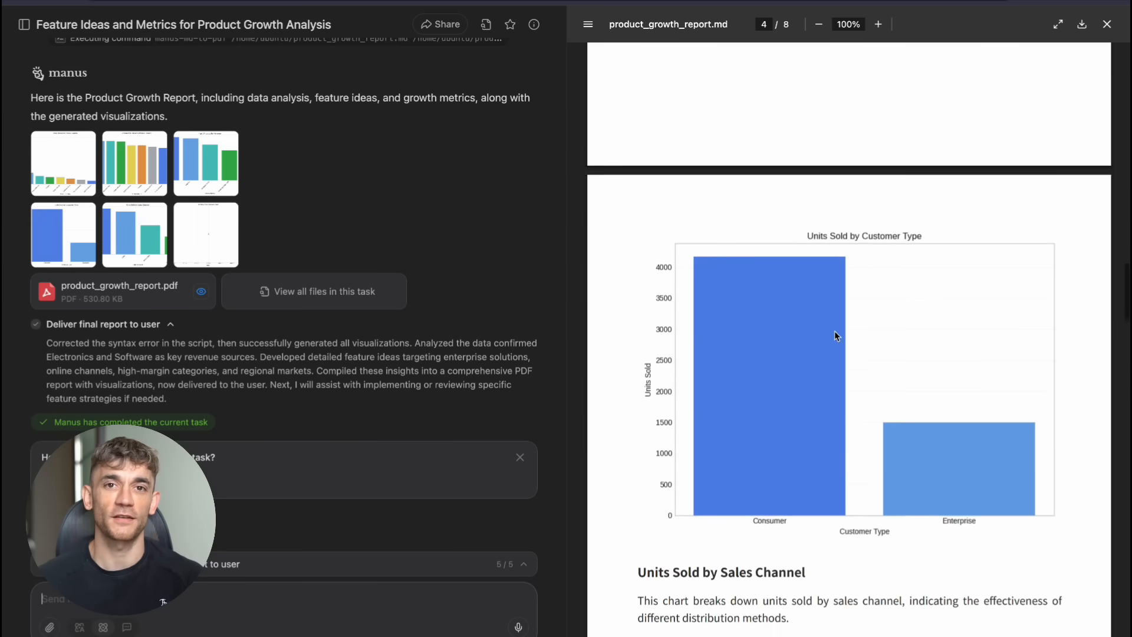
scroll(down, 3)
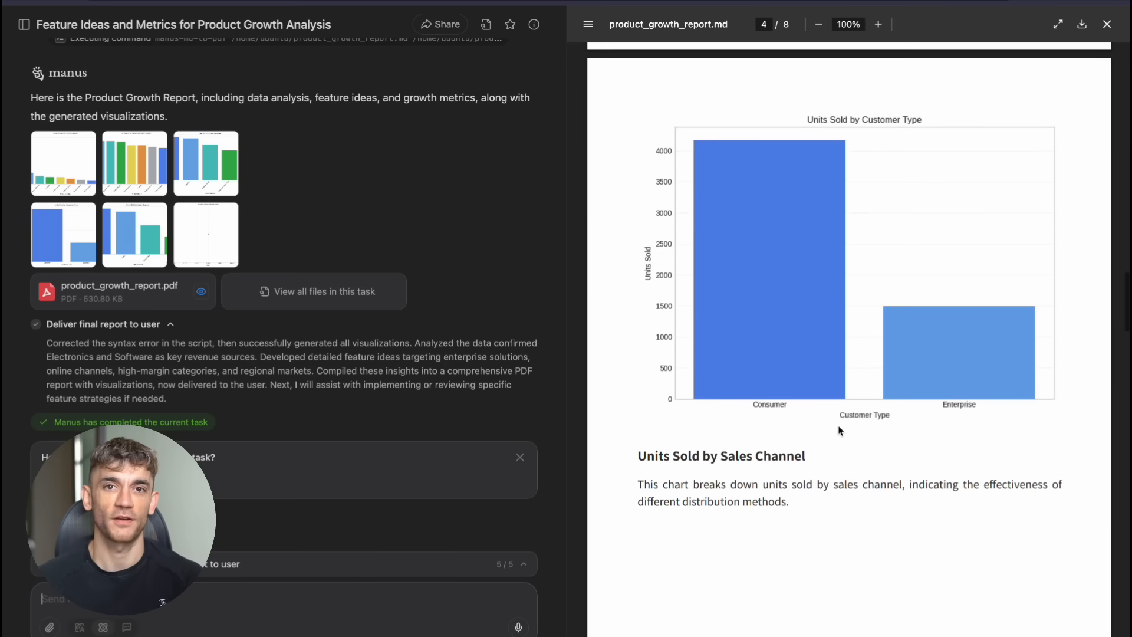
scroll(down, 3)
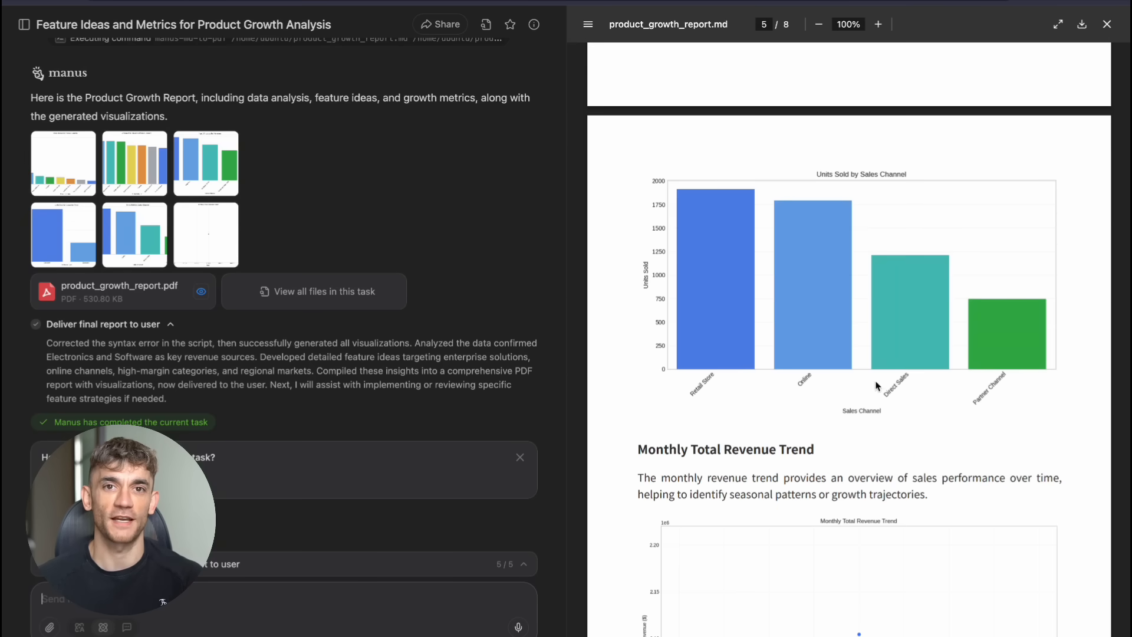
scroll(down, 3)
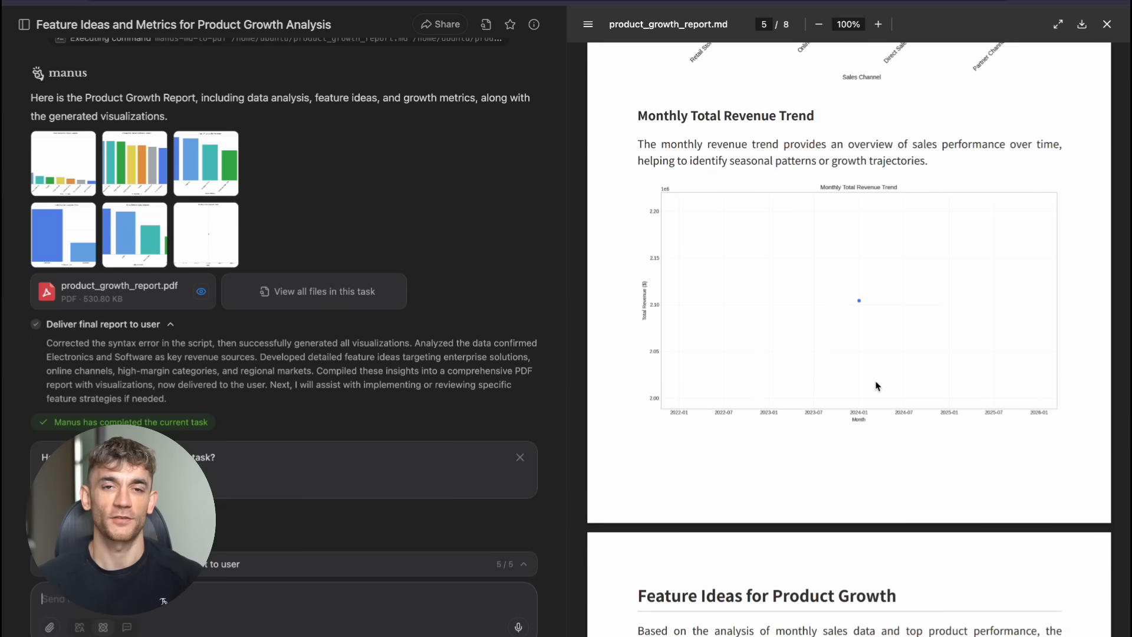
scroll(down, 3)
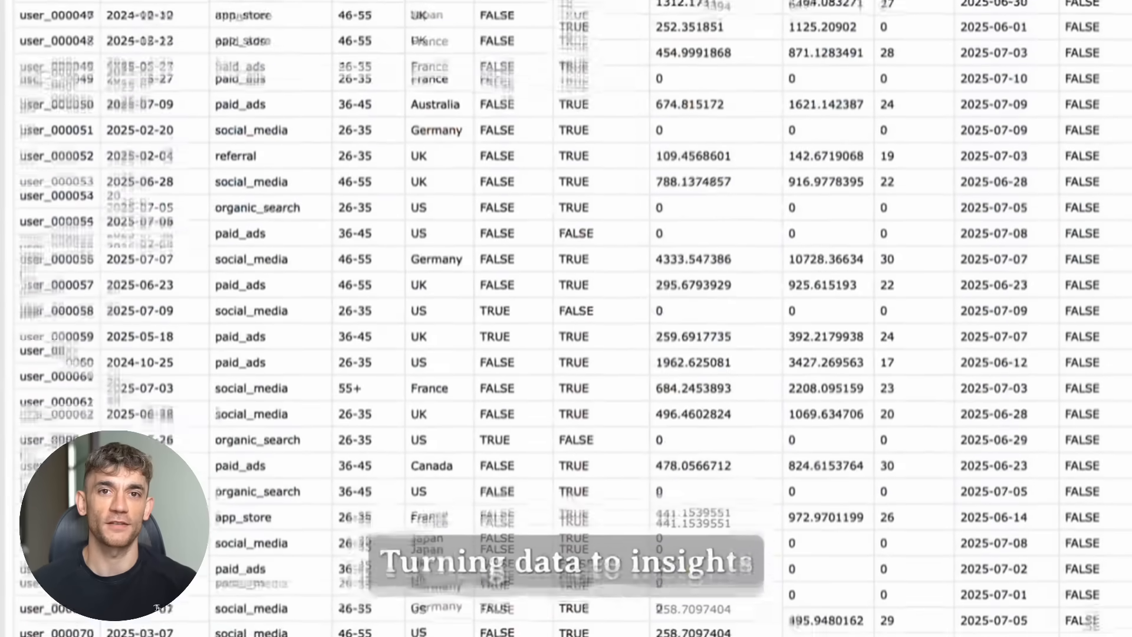
scroll(down, 3)
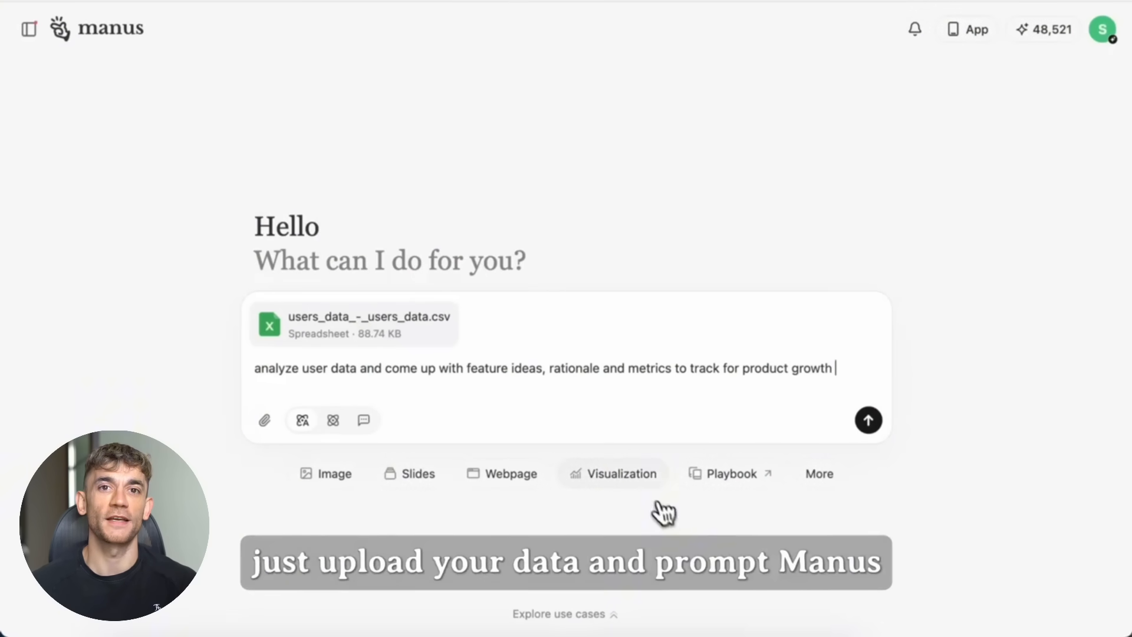
Send the user data analysis request as Slides with visualization on, then browse the deck
click(612, 474)
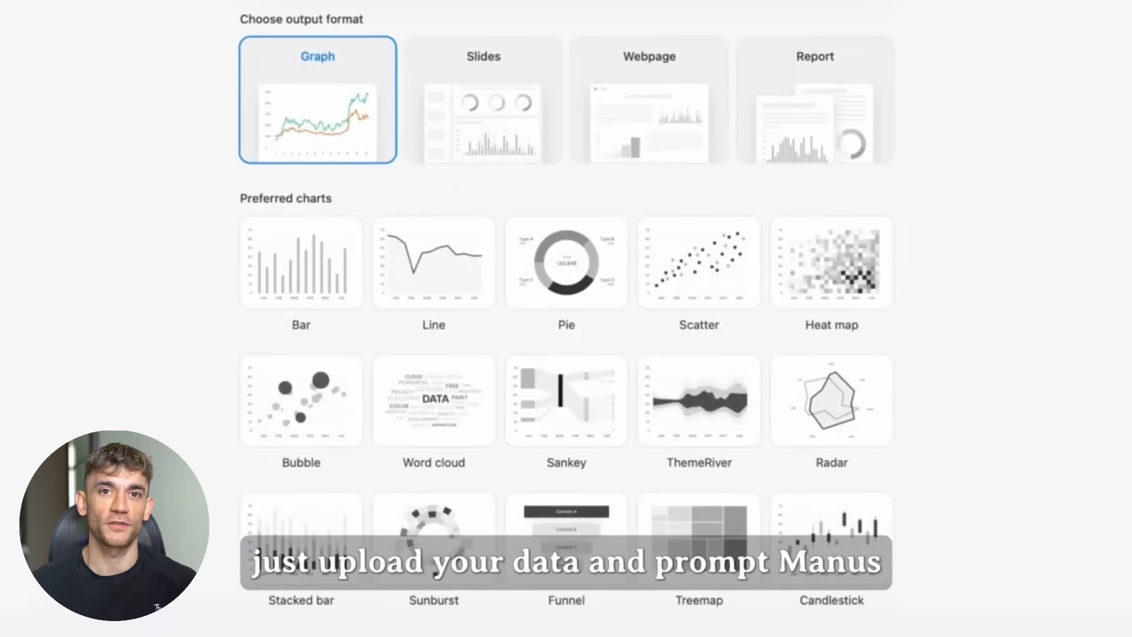
click(649, 106)
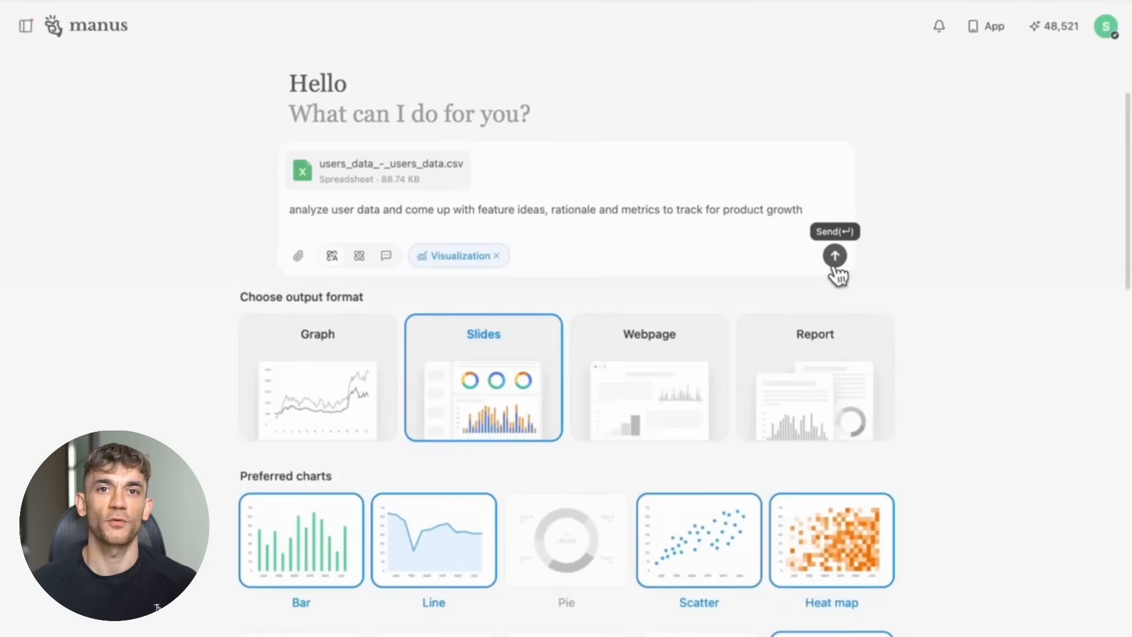
click(834, 255)
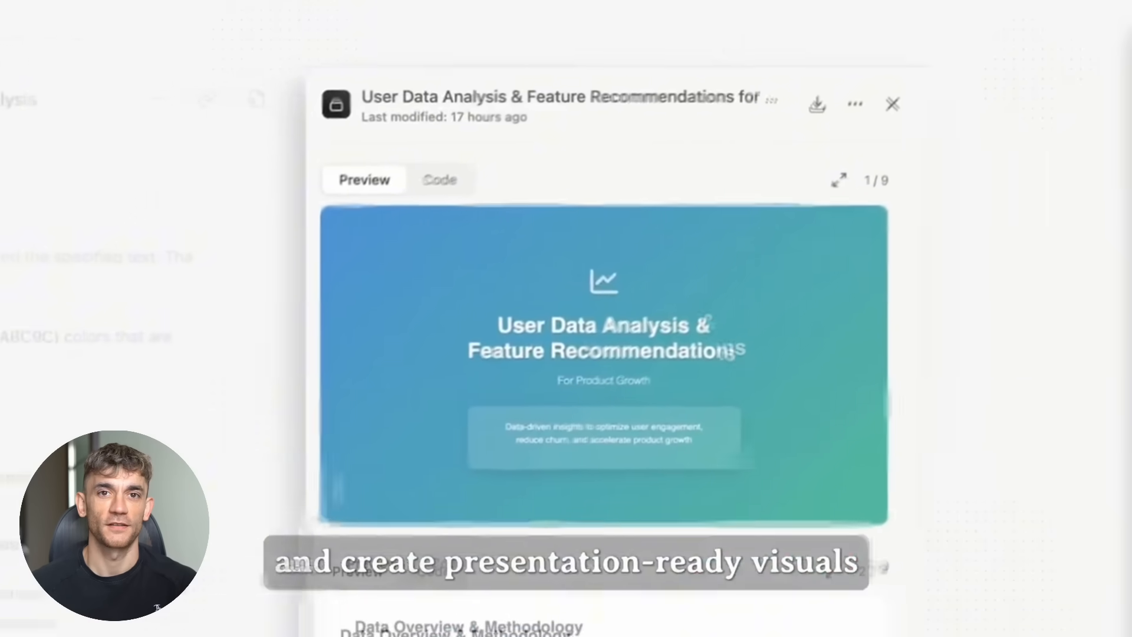
scroll(down, 3)
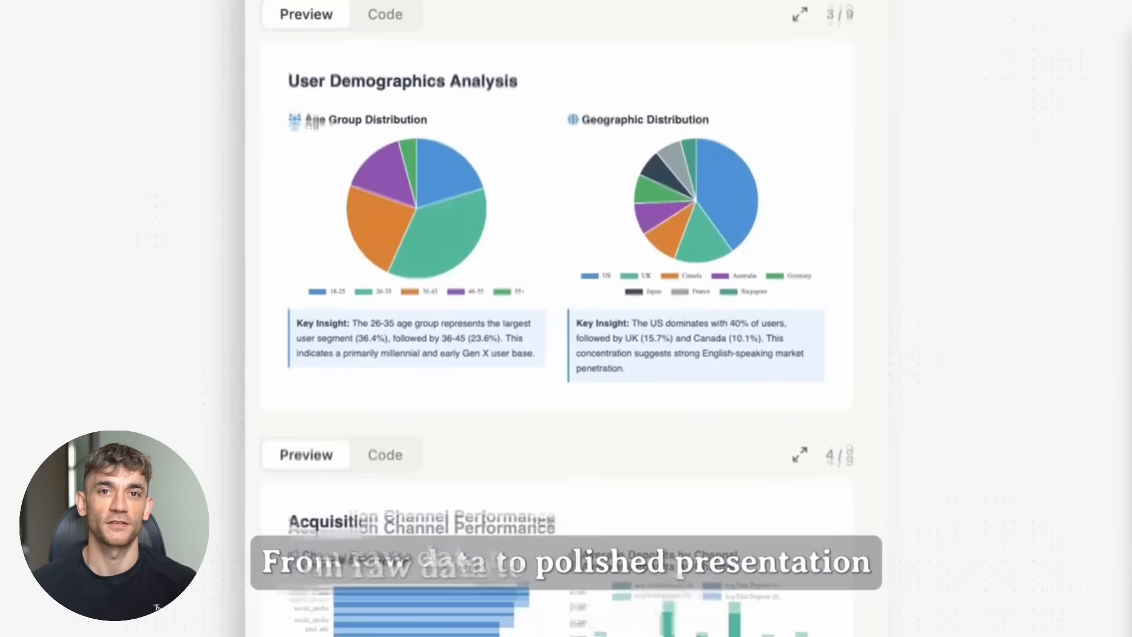
scroll(down, 3)
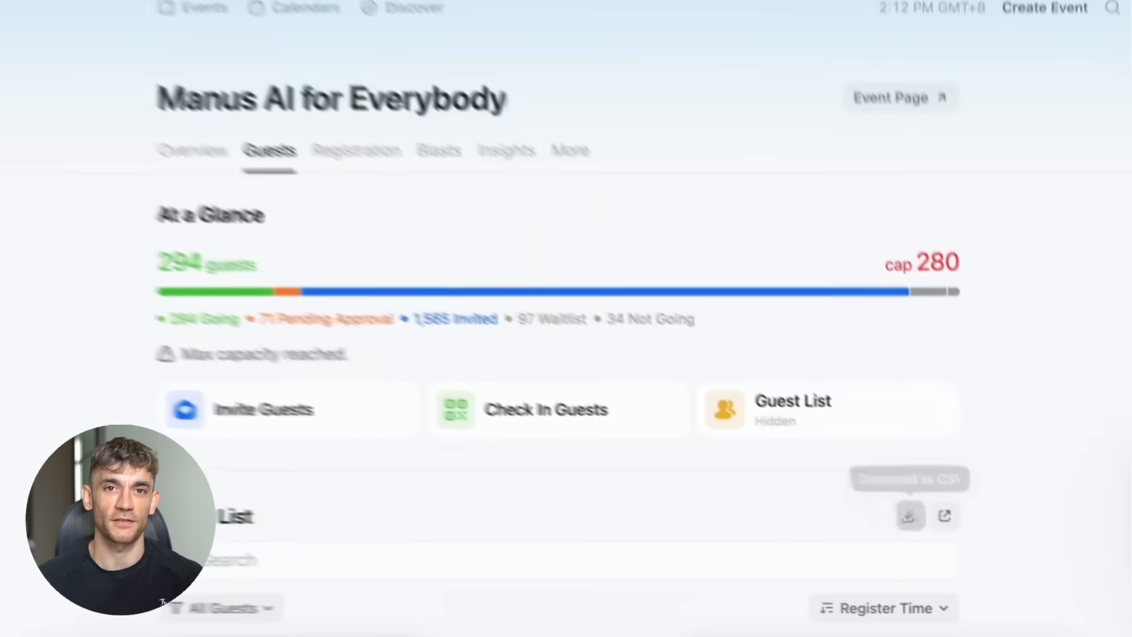
Download the Manus AI for Everybody guest list as CSV and open the file
click(913, 518)
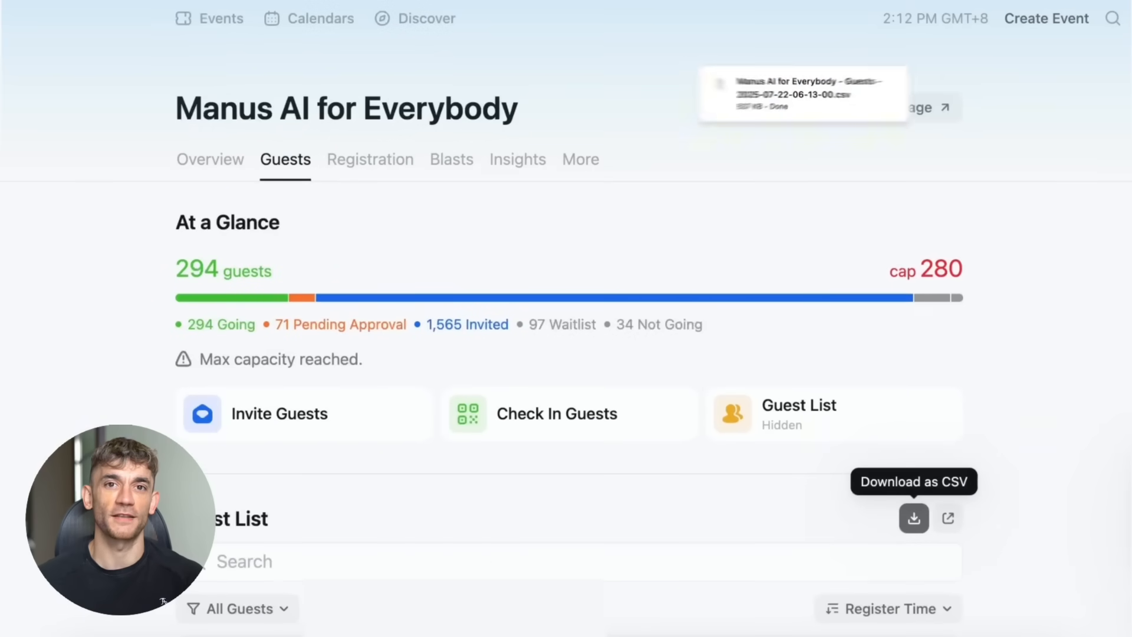
click(913, 518)
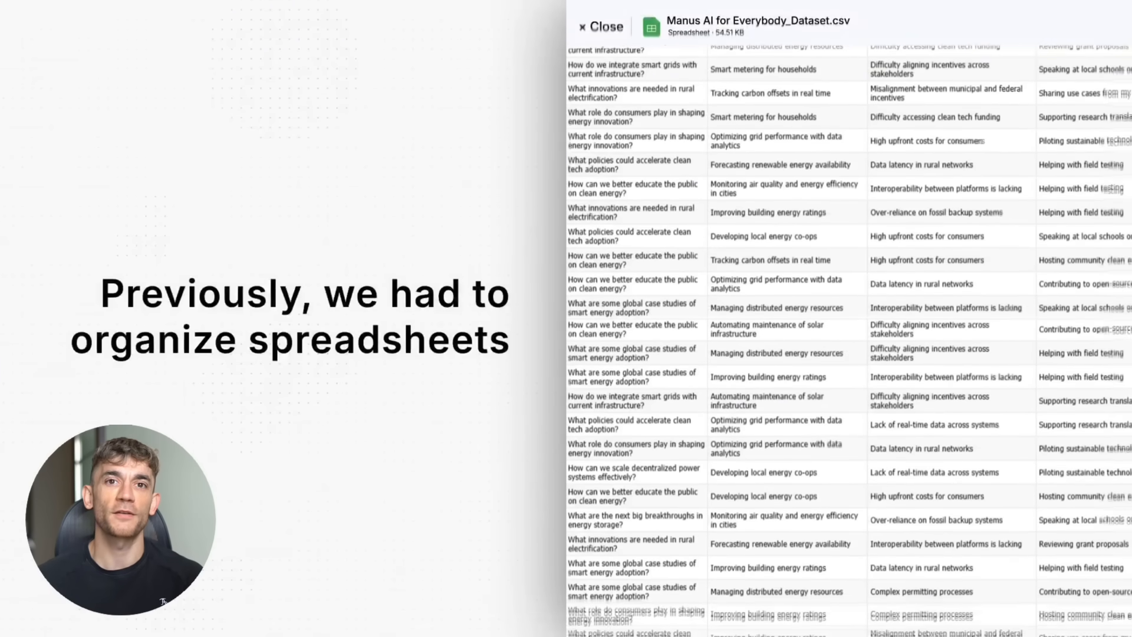
scroll(down, 3)
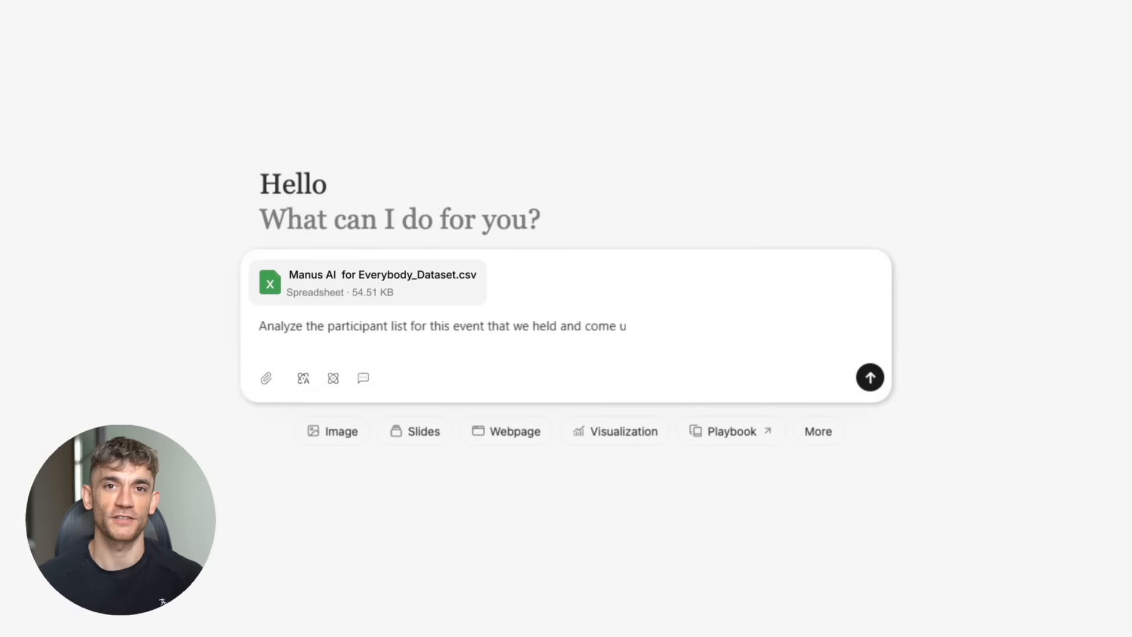
Attach the event dataset CSV for the participant-analysis request
click(870, 378)
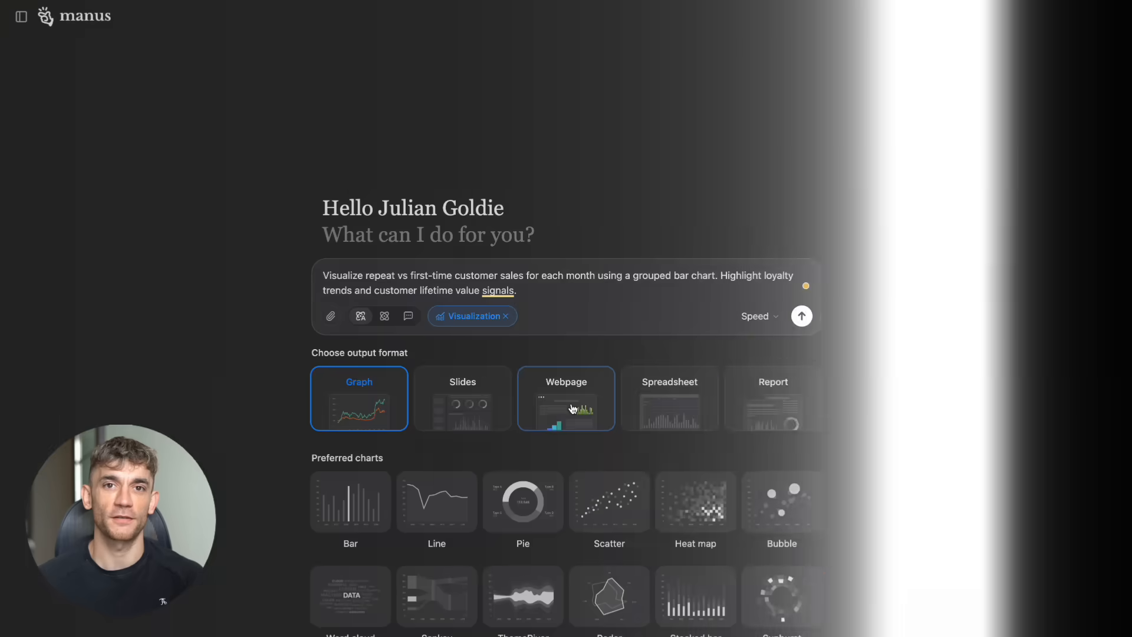
Choose Report output and send the repeat vs first-time monthly sales bar chart request
click(773, 398)
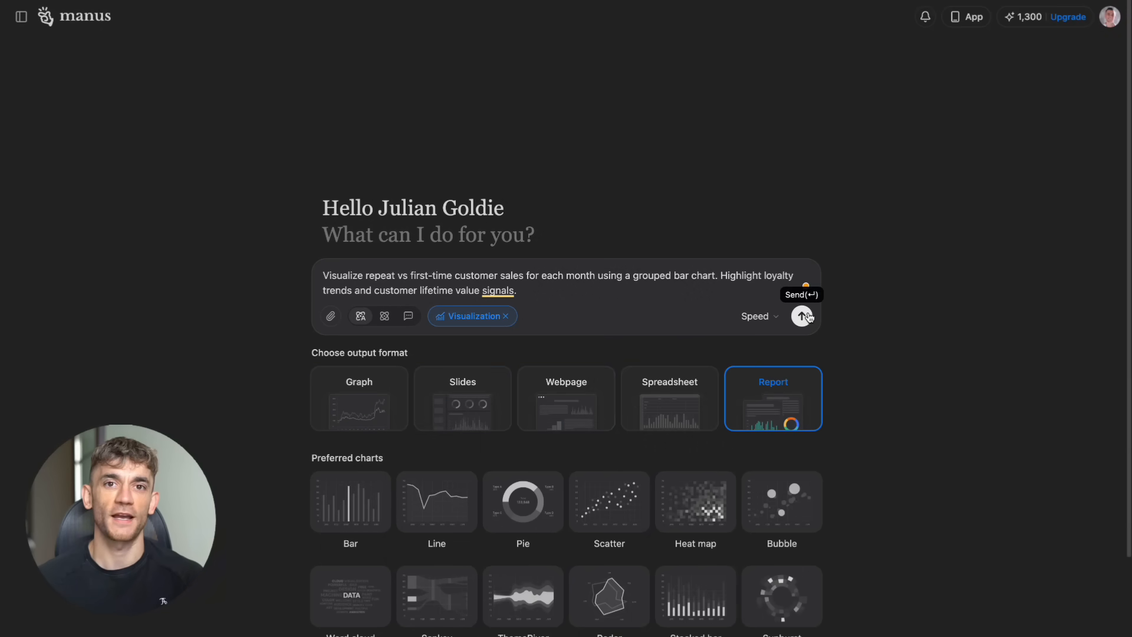
click(802, 316)
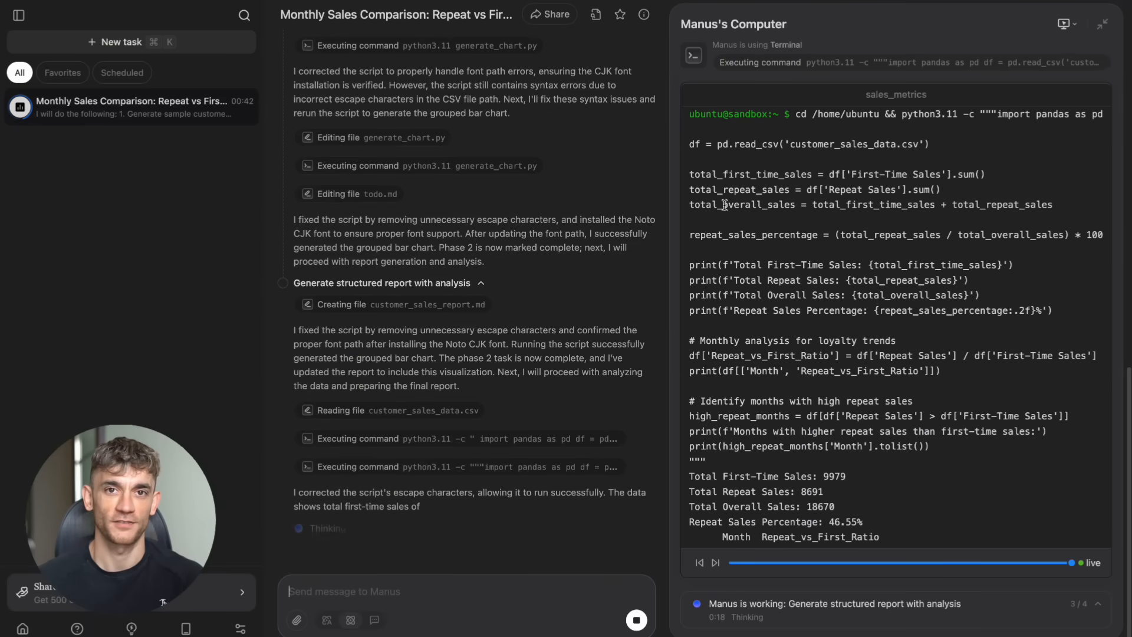
Scroll the terminal as Manus computes 9979 first-time and 8691 repeat sales
scroll(down, 3)
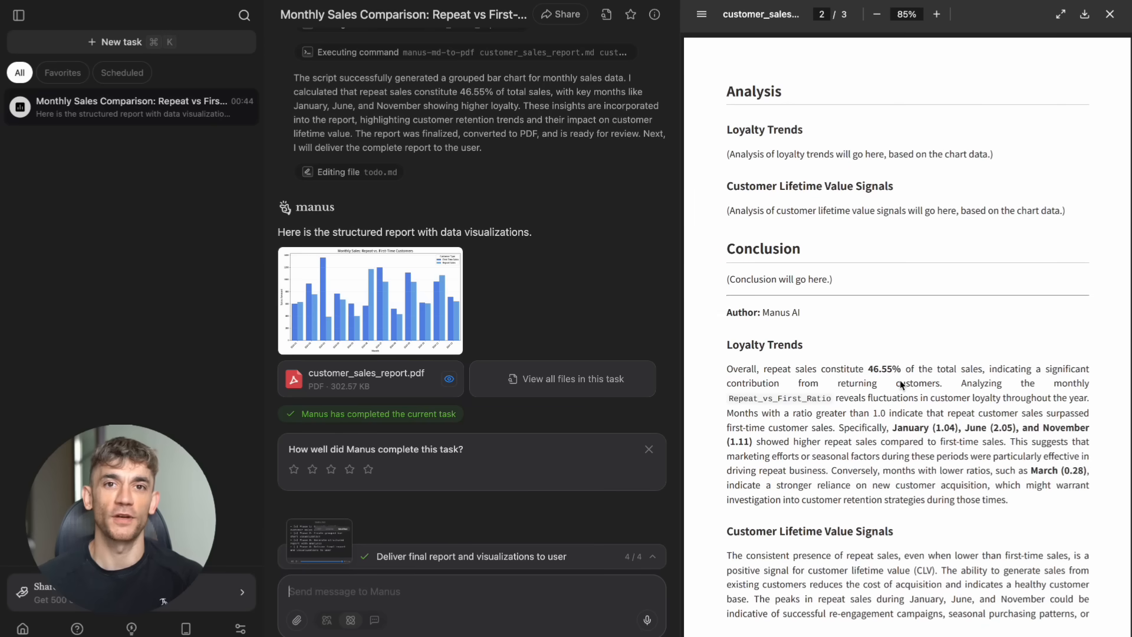
scroll(down, 3)
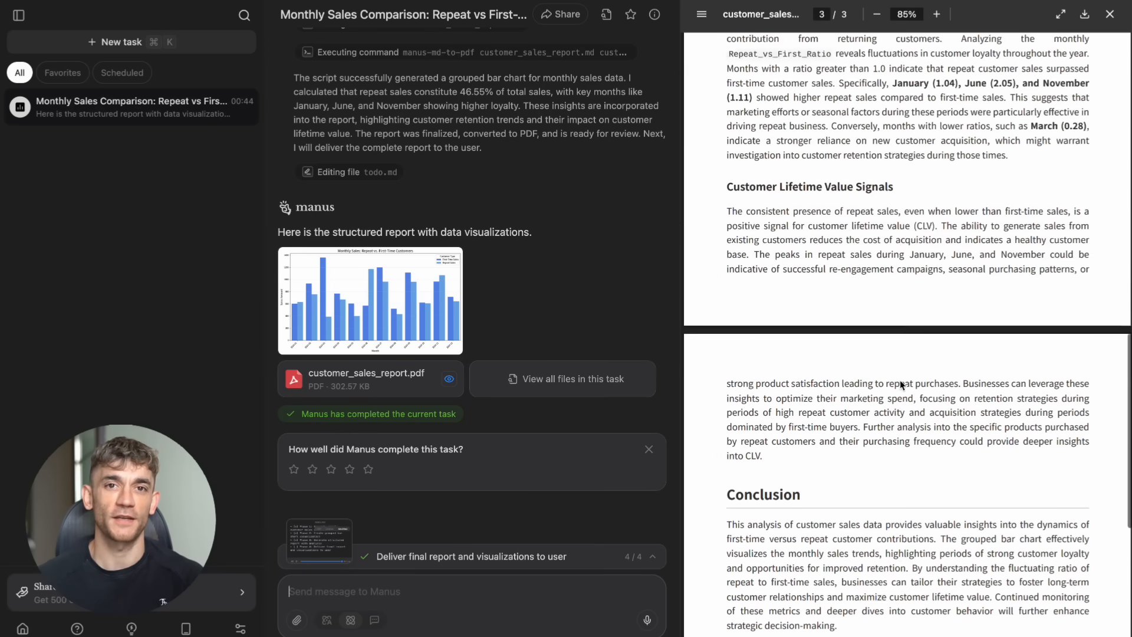
click(370, 300)
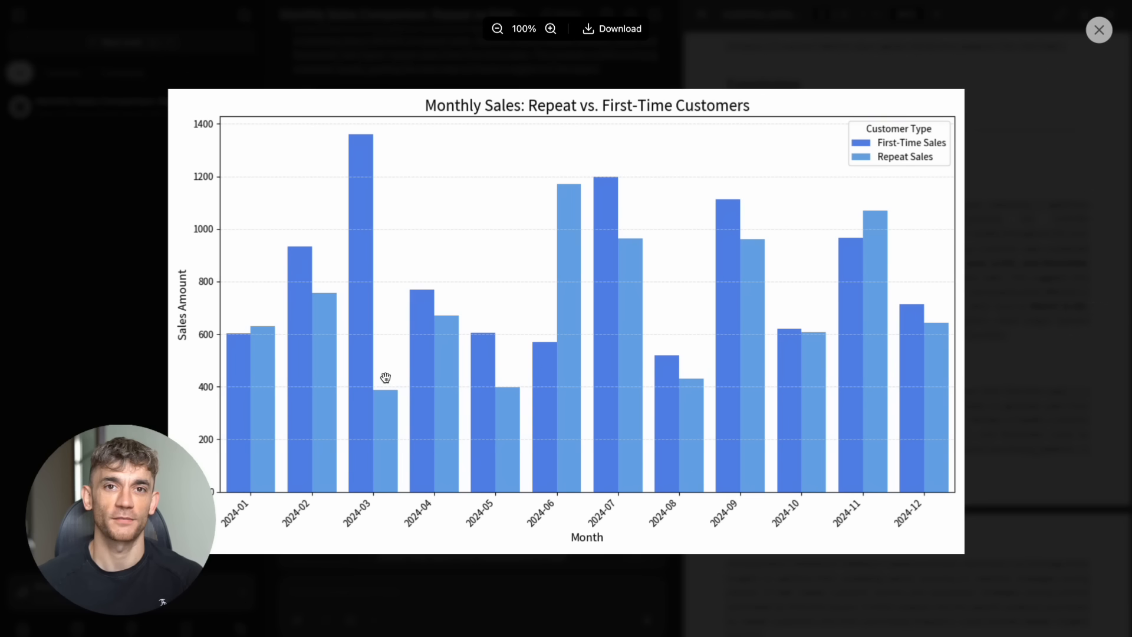
mouse_move(995, 70)
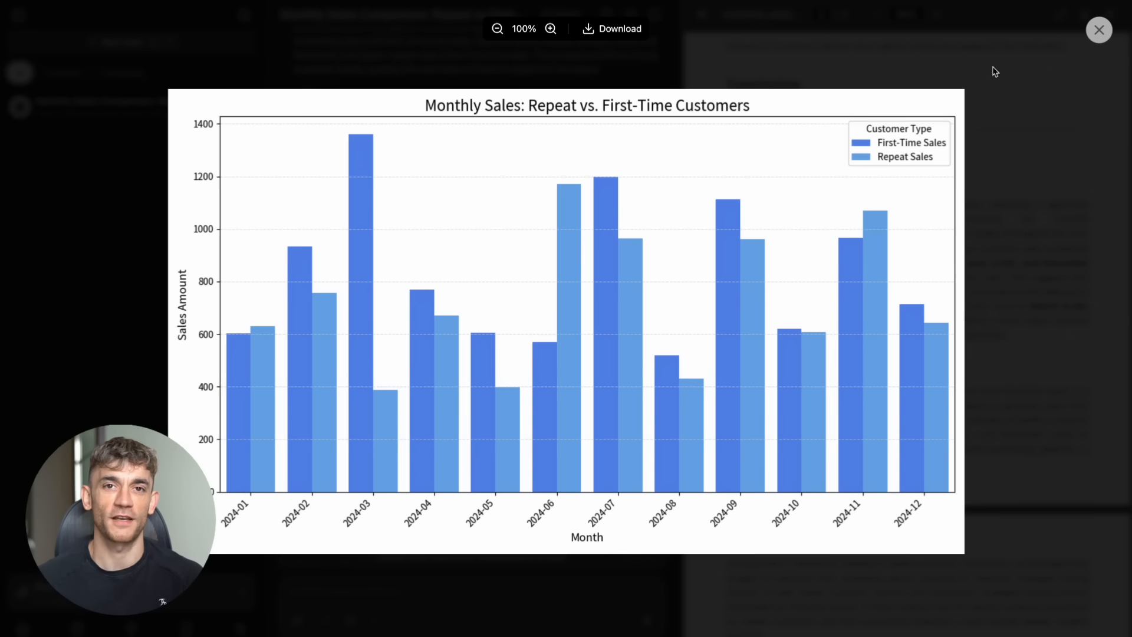
click(1098, 30)
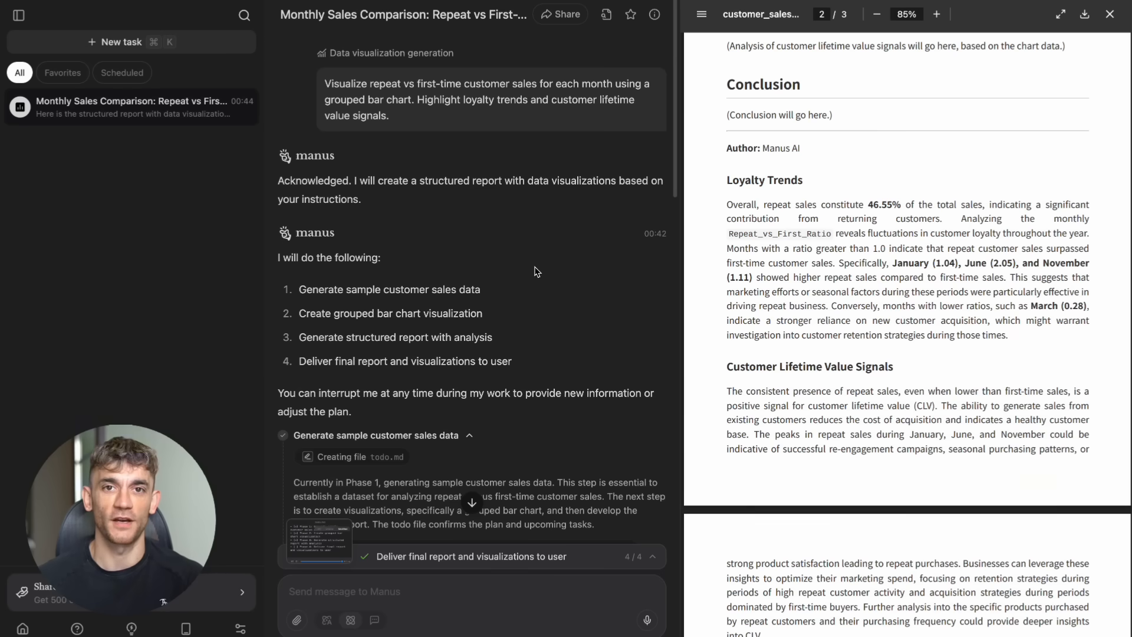
mouse_move(519, 276)
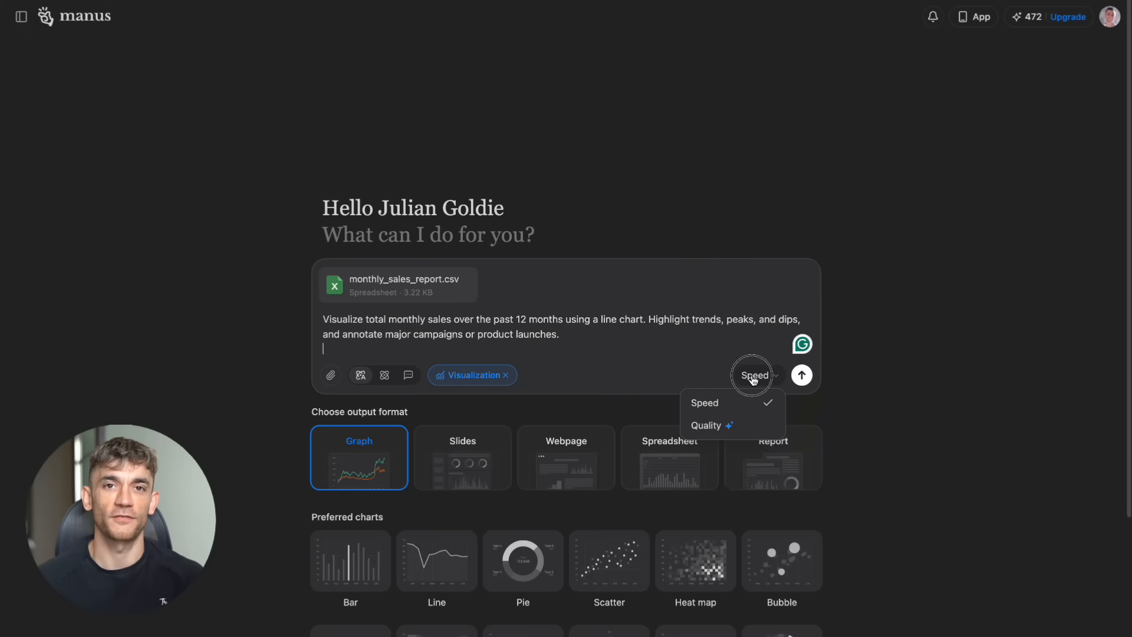
View the Speed dropdown's speed versus quality options for the line chart task
click(802, 375)
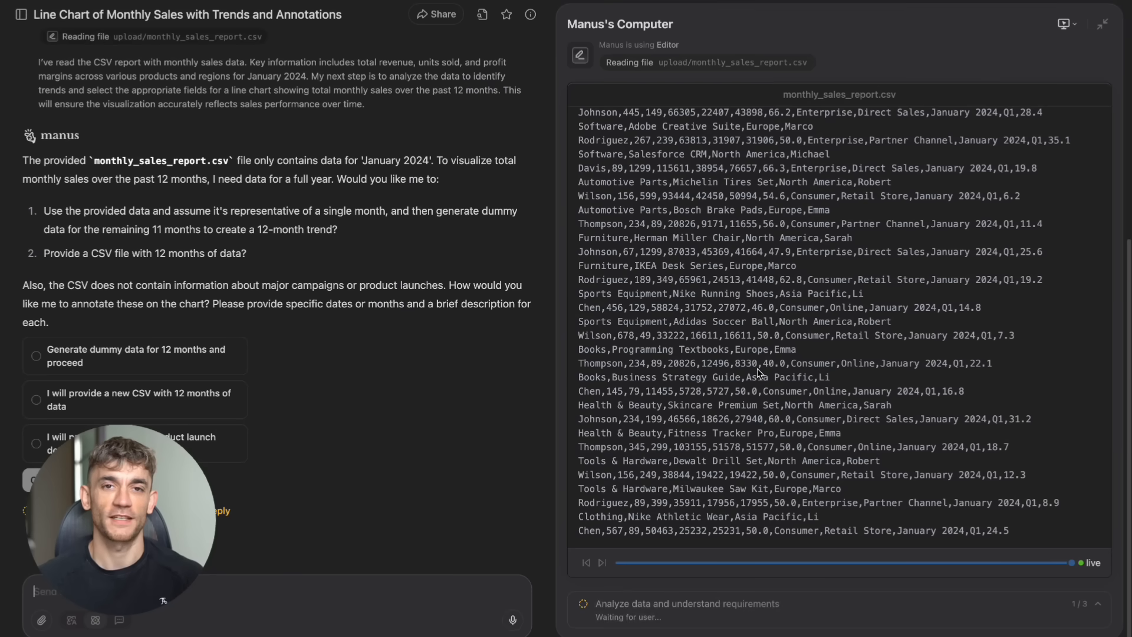
Send the 12-month line chart prompt and review Manus's January-only data clarification
click(36, 355)
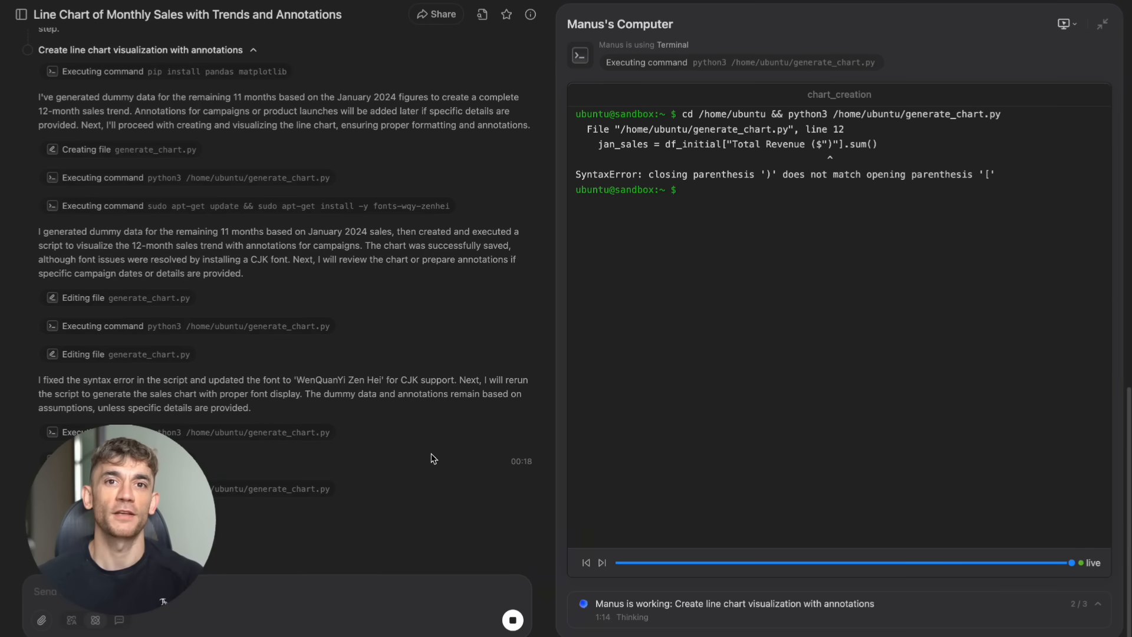
Review the finished 12-month sales chart, allow site notifications, and start a new task
scroll(down, 3)
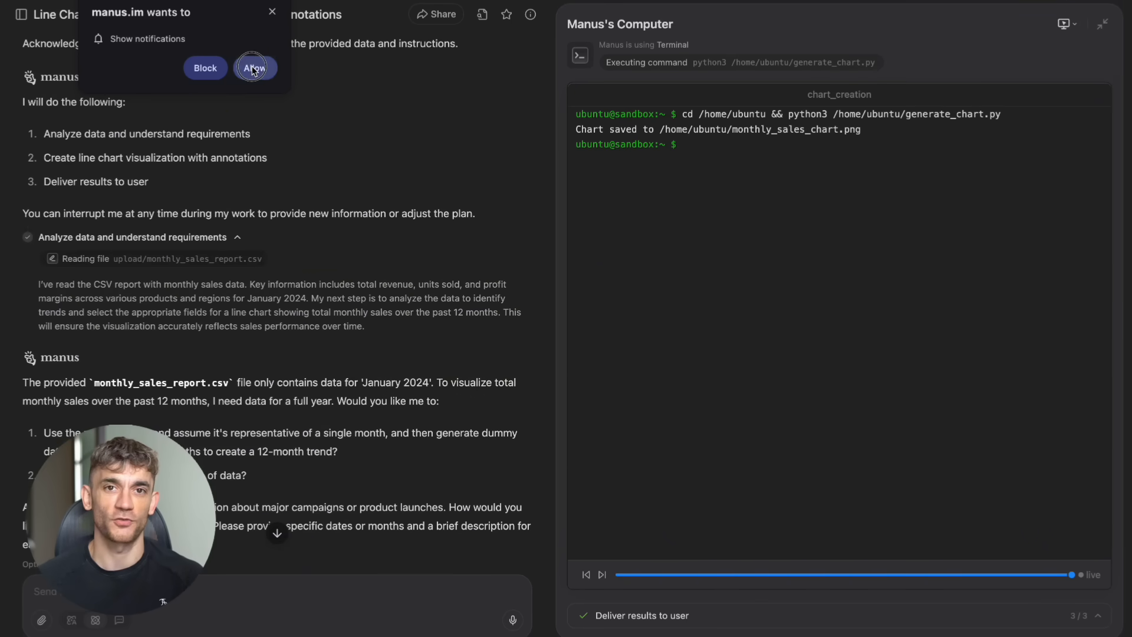
click(254, 67)
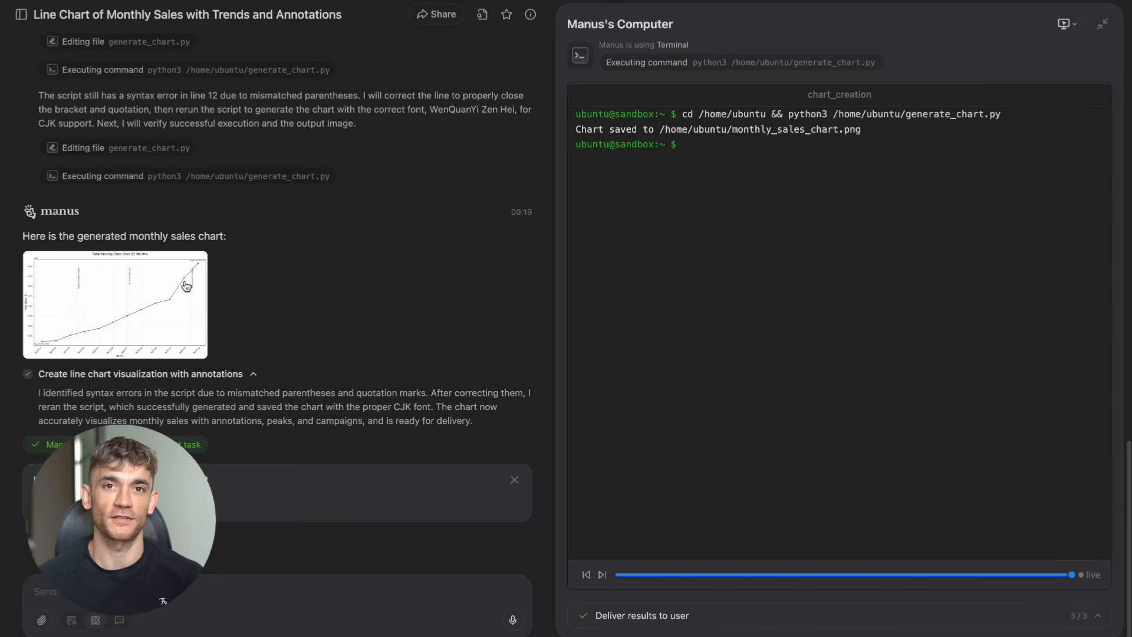
click(114, 303)
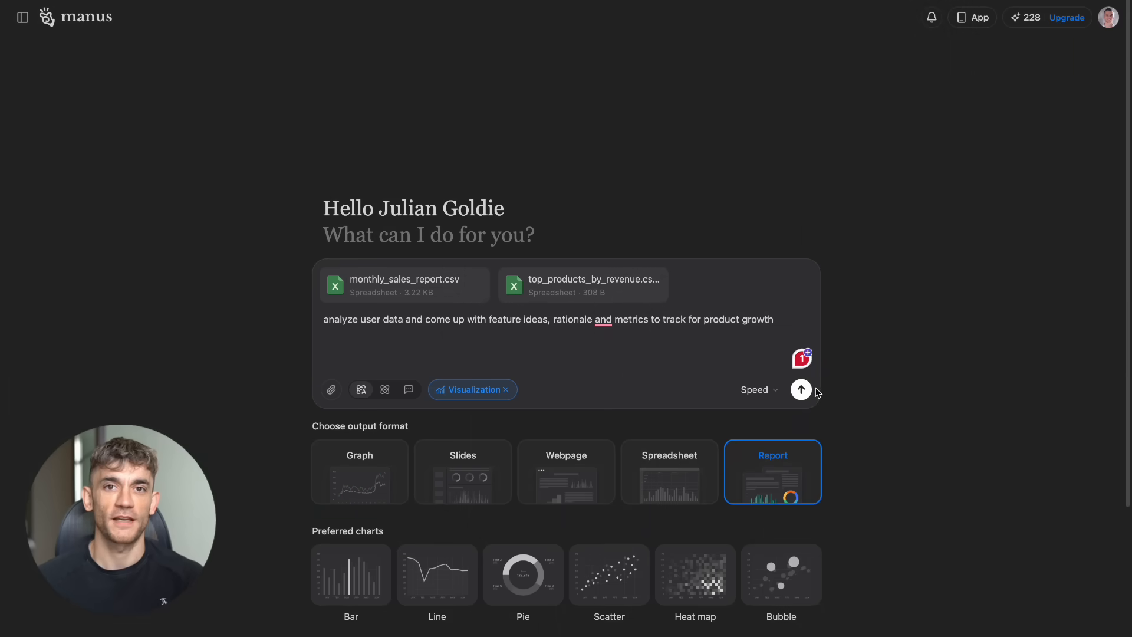
Submit the product-growth feature-ideas request with both sales CSVs attached
click(801, 389)
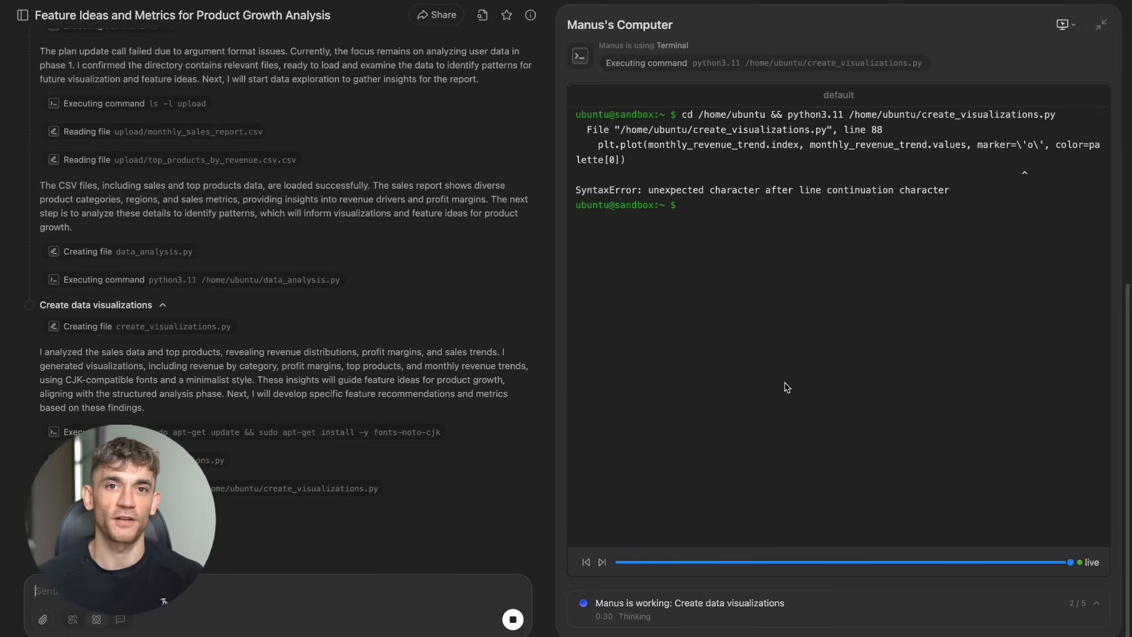
Scroll the task while Manus fixes script errors and delivers product_growth_report.pdf with six charts
scroll(down, 3)
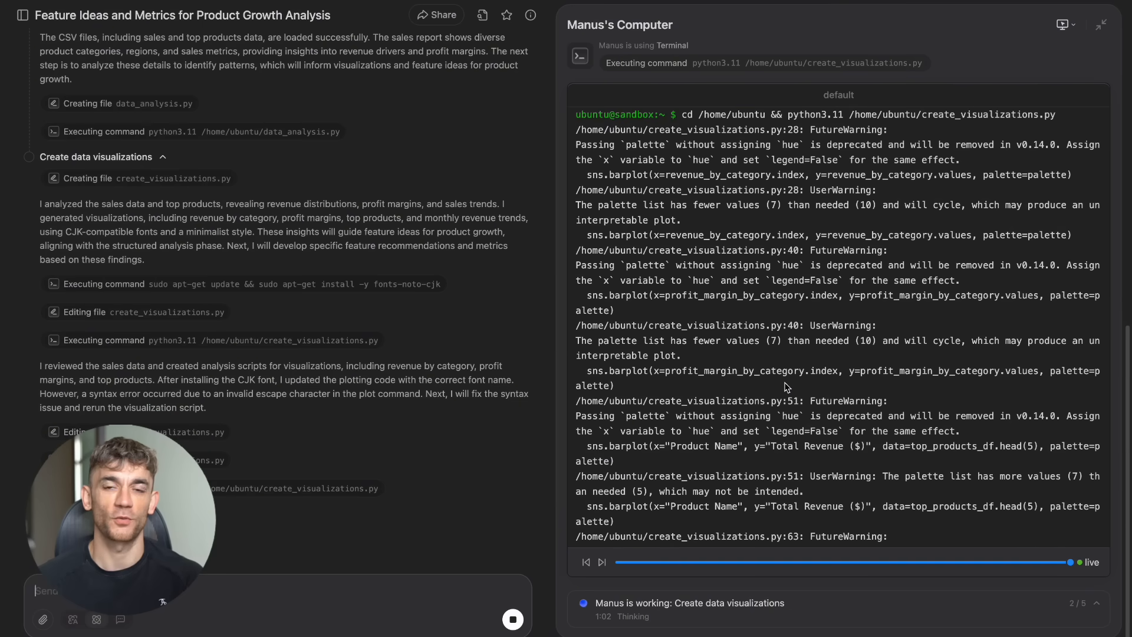
scroll(down, 3)
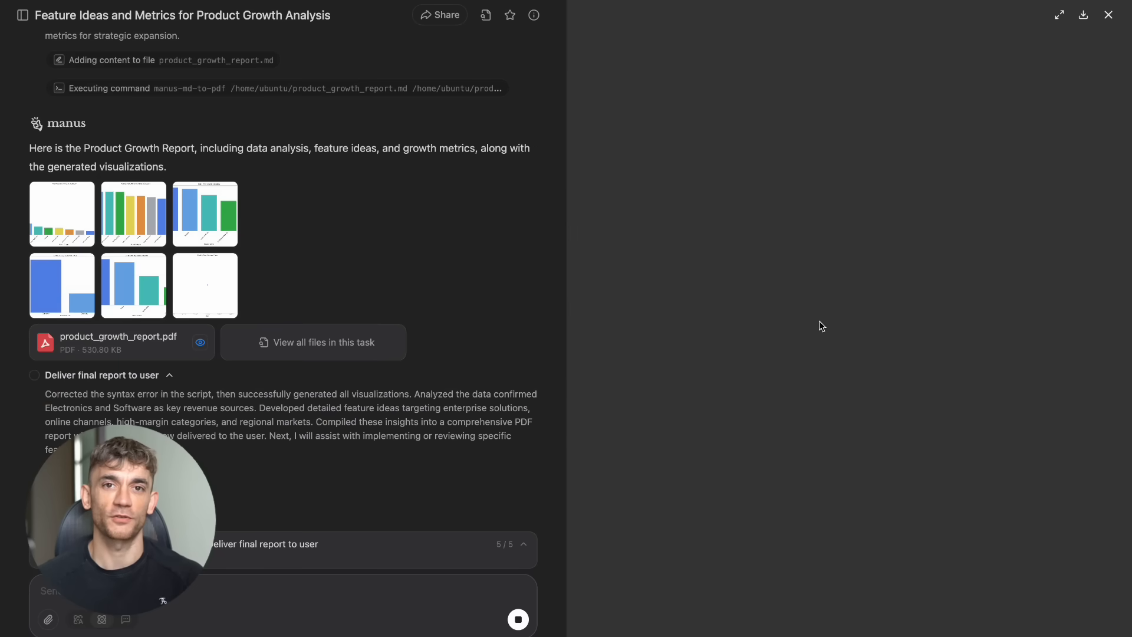
Preview product_growth_report.pdf and read all 8 pages through to the regional market penetration ideas
click(200, 342)
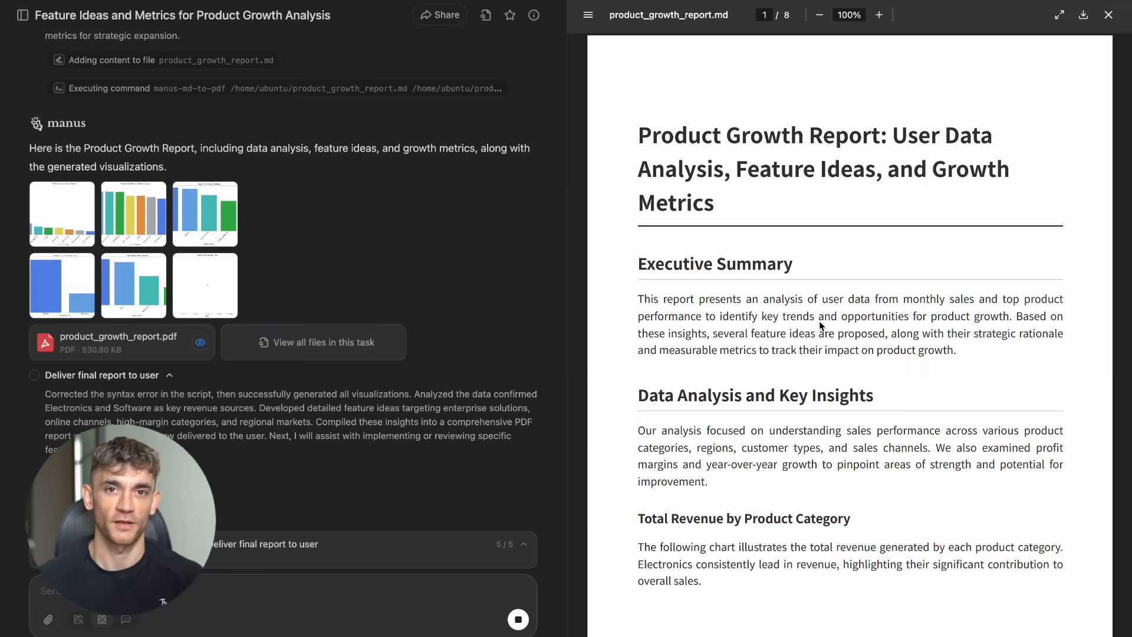
mouse_move(895, 302)
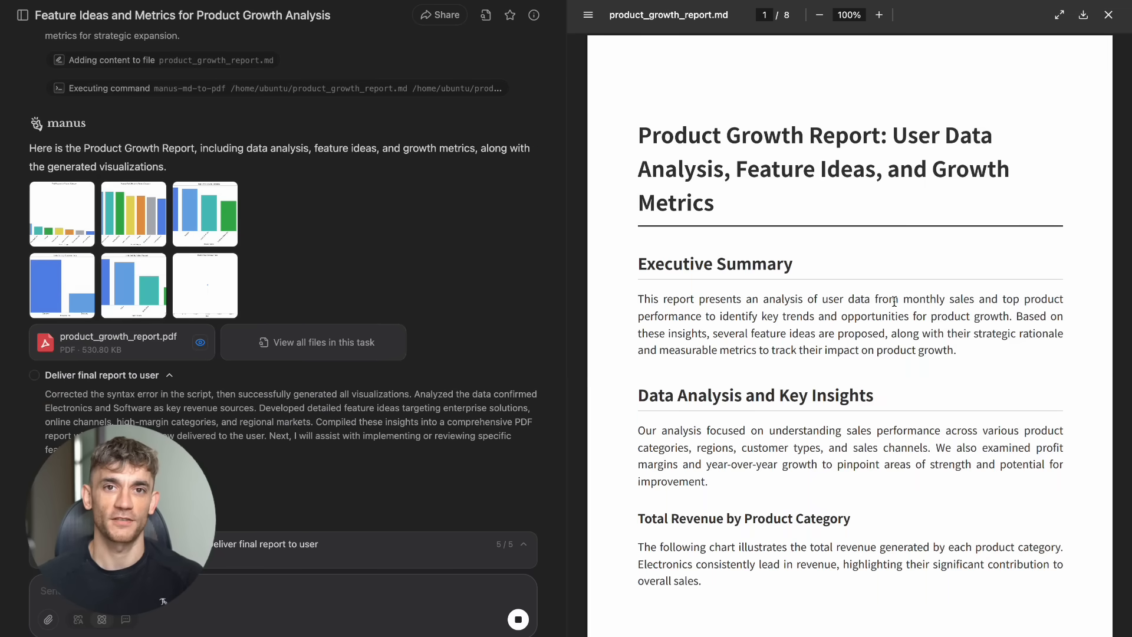
scroll(down, 3)
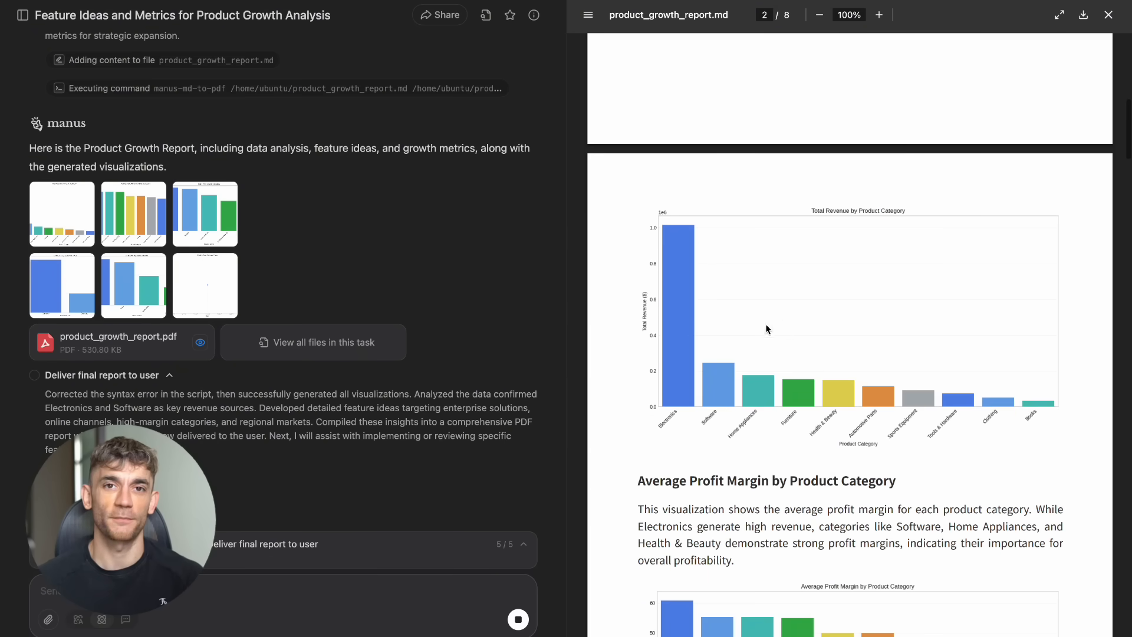
mouse_move(840, 347)
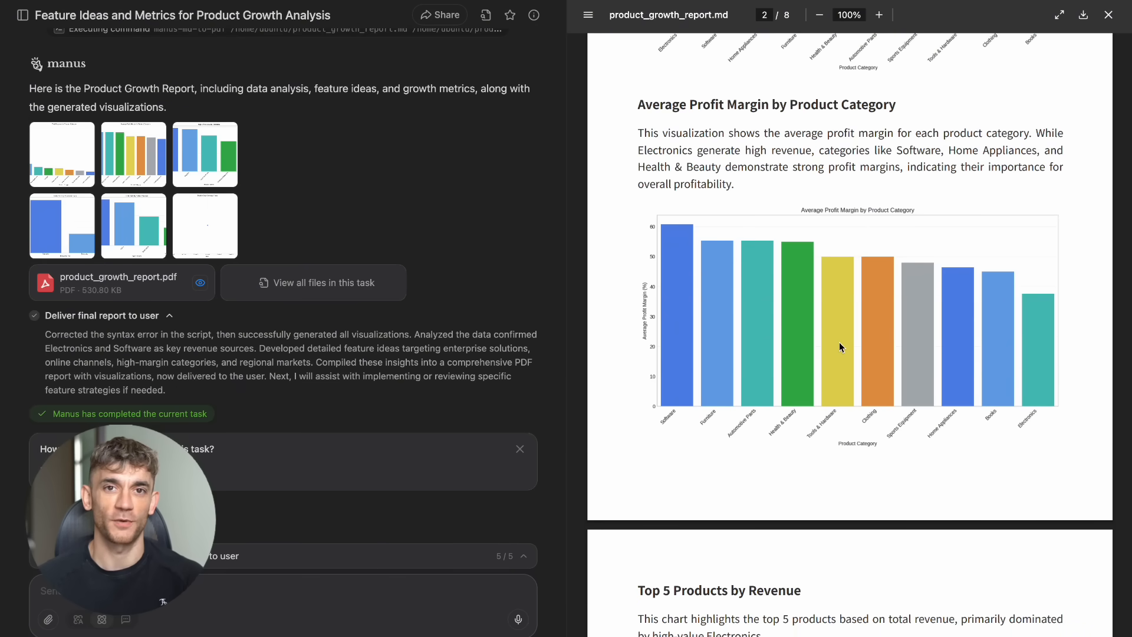
scroll(down, 3)
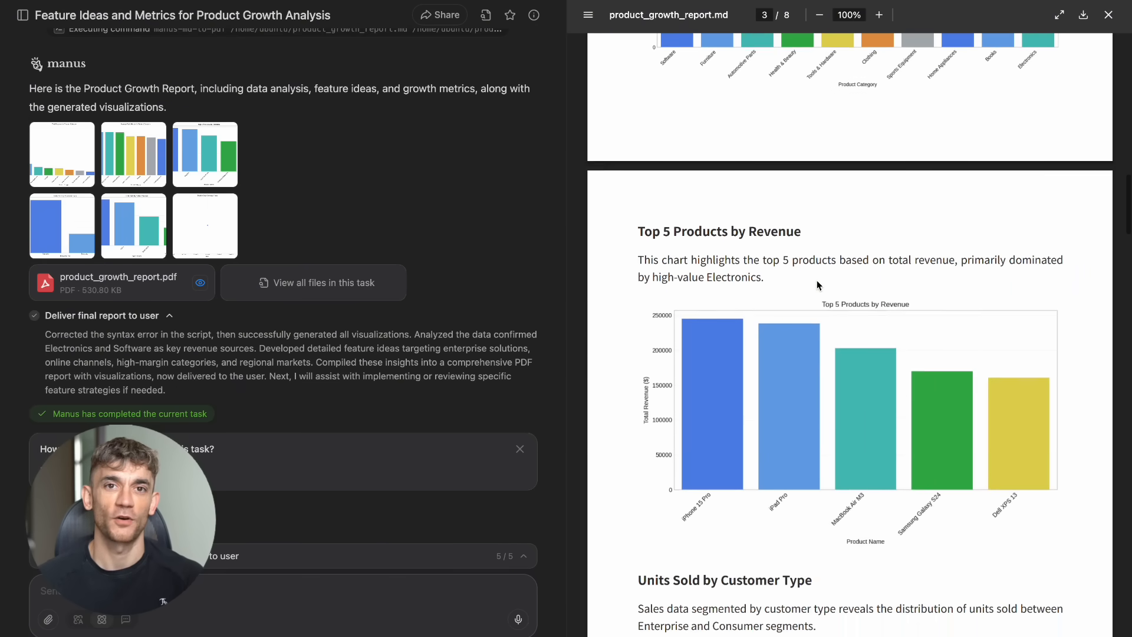
scroll(down, 3)
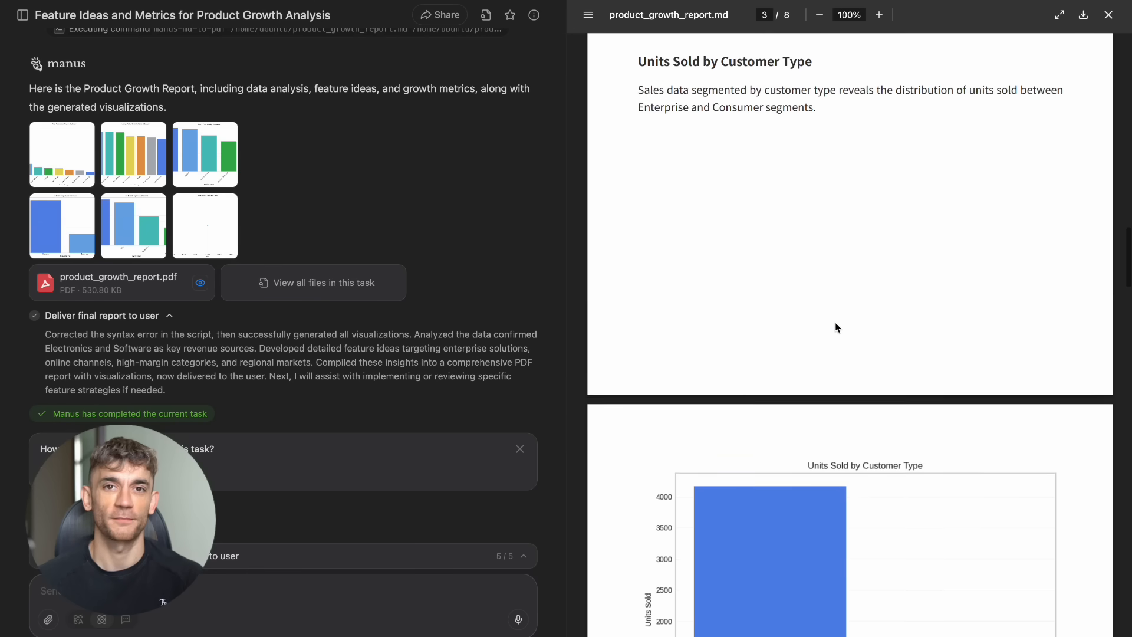
scroll(down, 3)
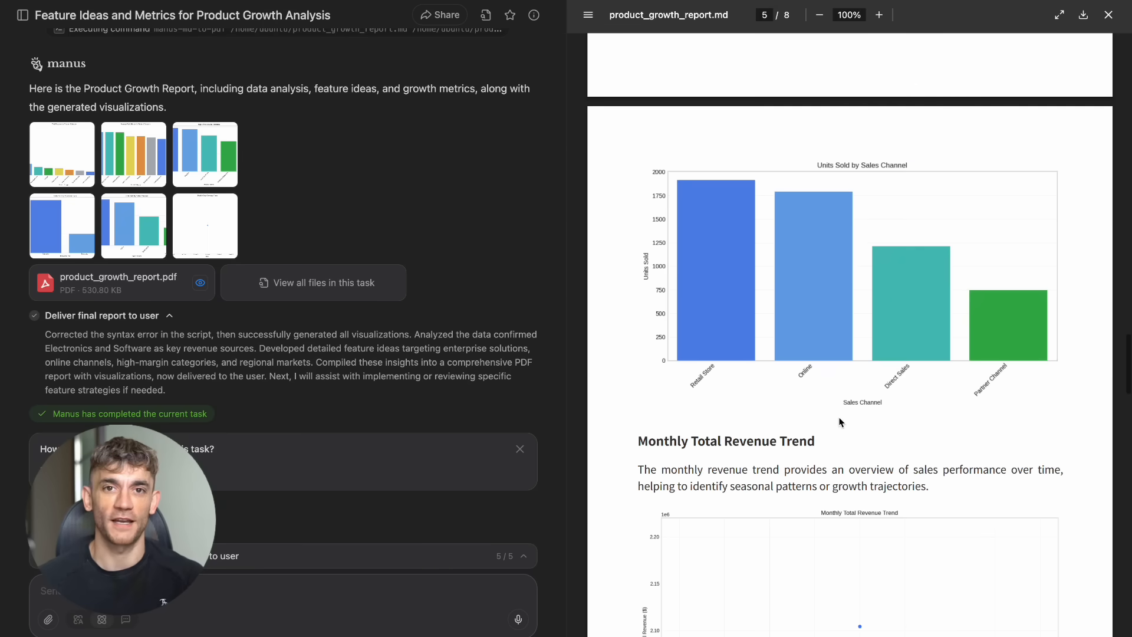
scroll(down, 3)
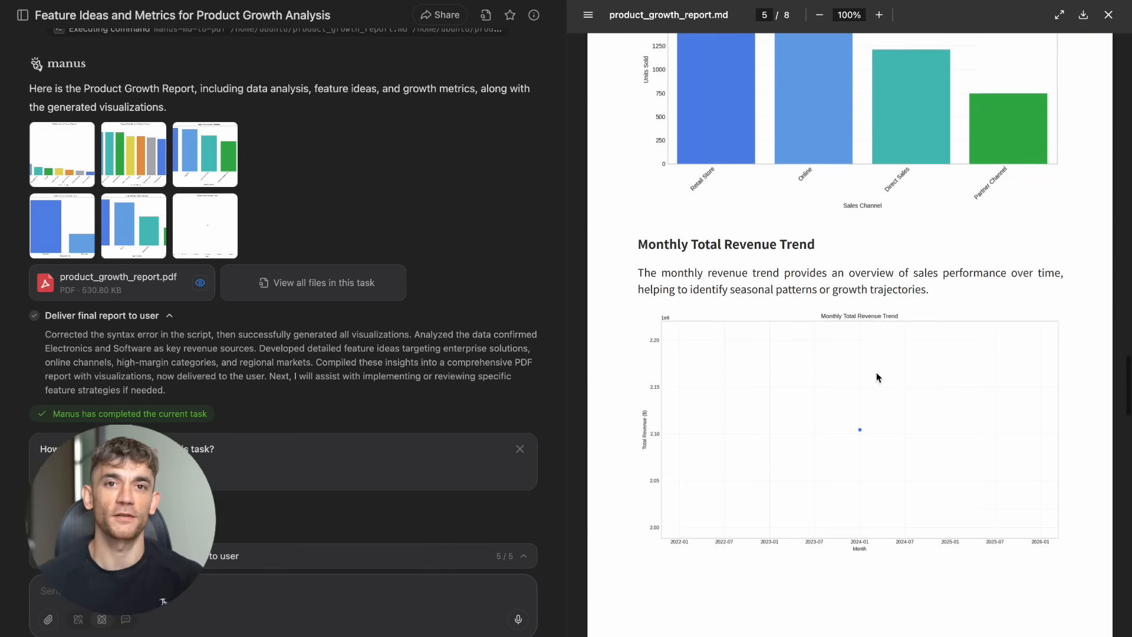
scroll(down, 3)
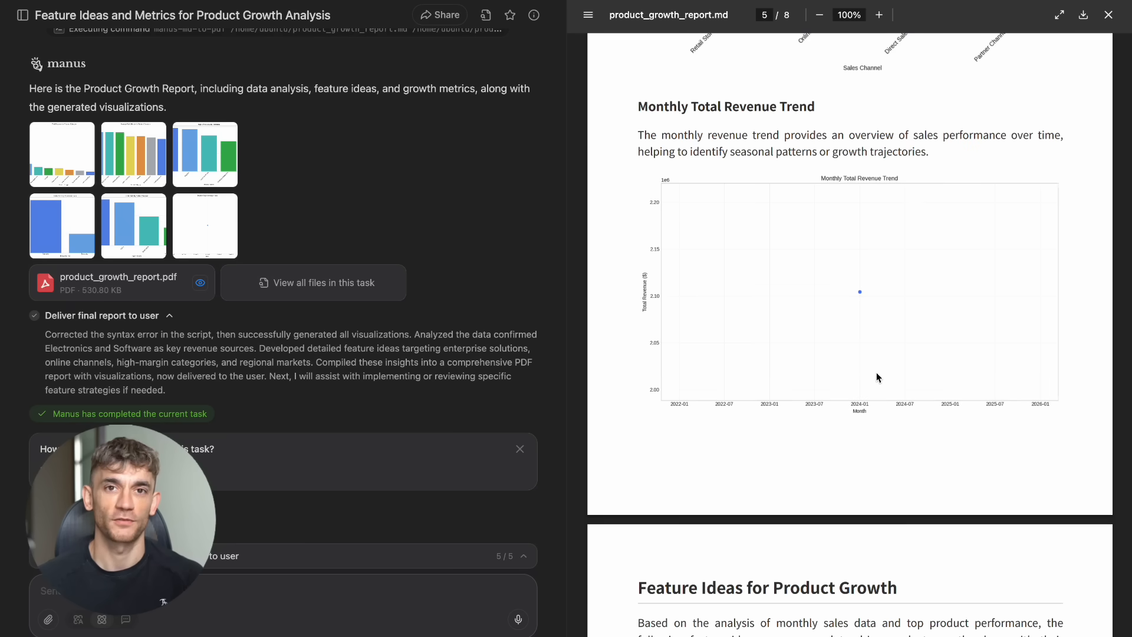
scroll(down, 3)
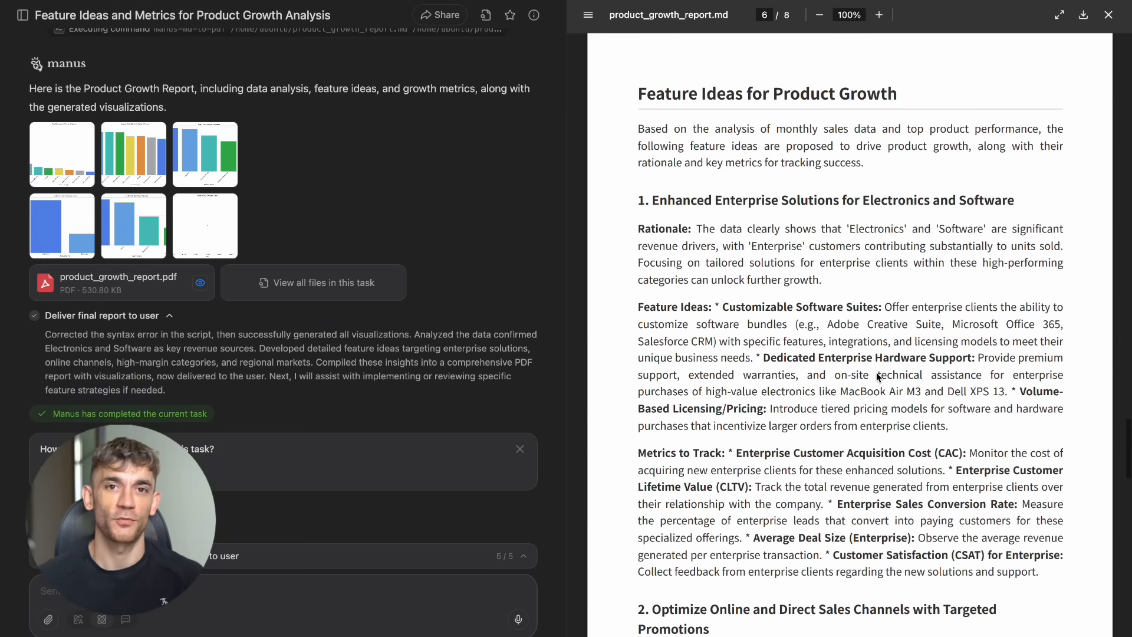
scroll(down, 3)
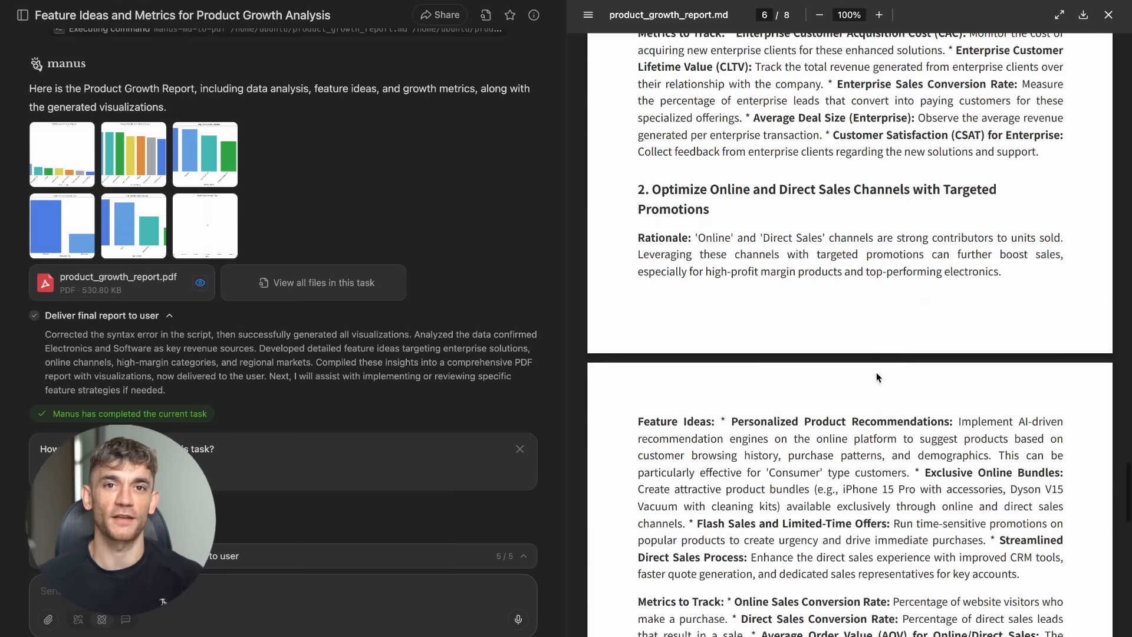
scroll(down, 3)
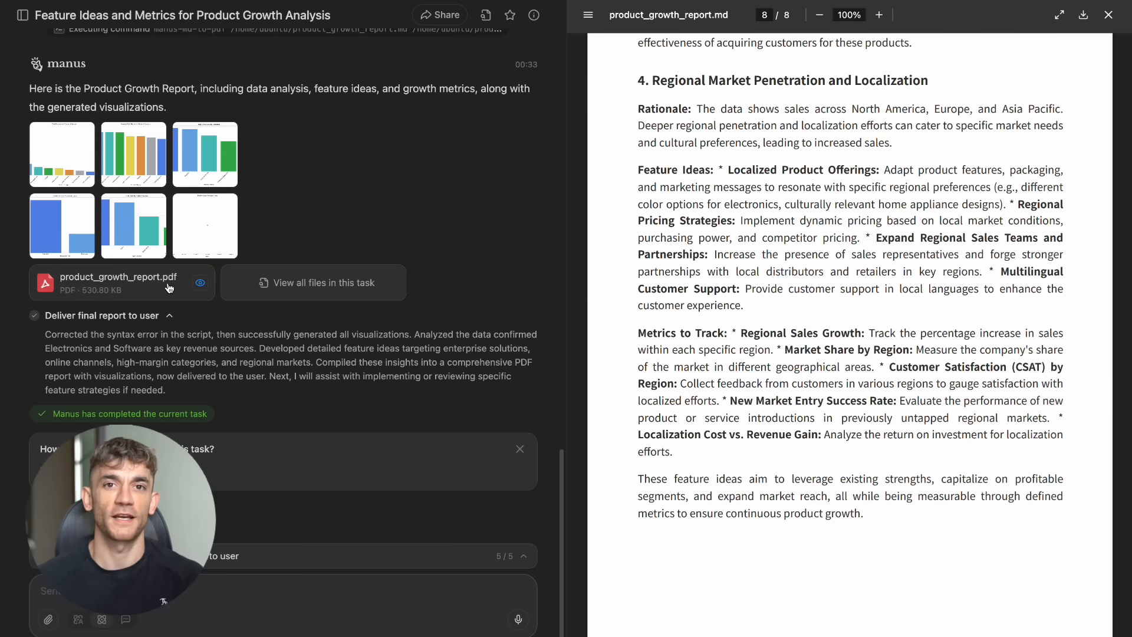
Enlarge and close the Total Revenue, Units Sold by Channel and Monthly Revenue Trend charts
click(62, 154)
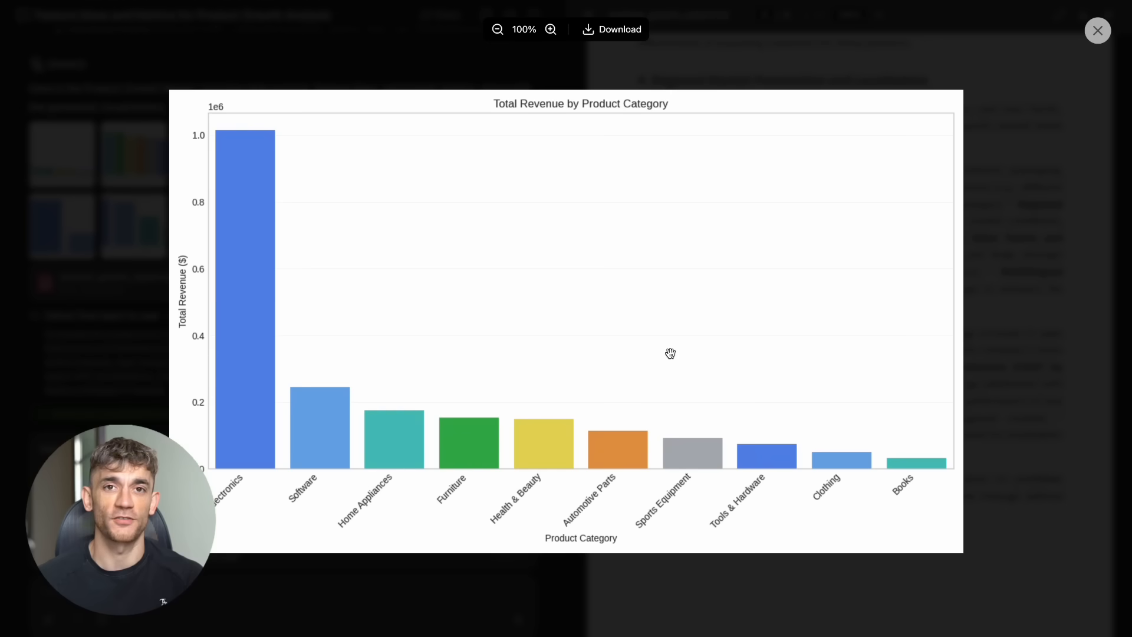
click(1097, 30)
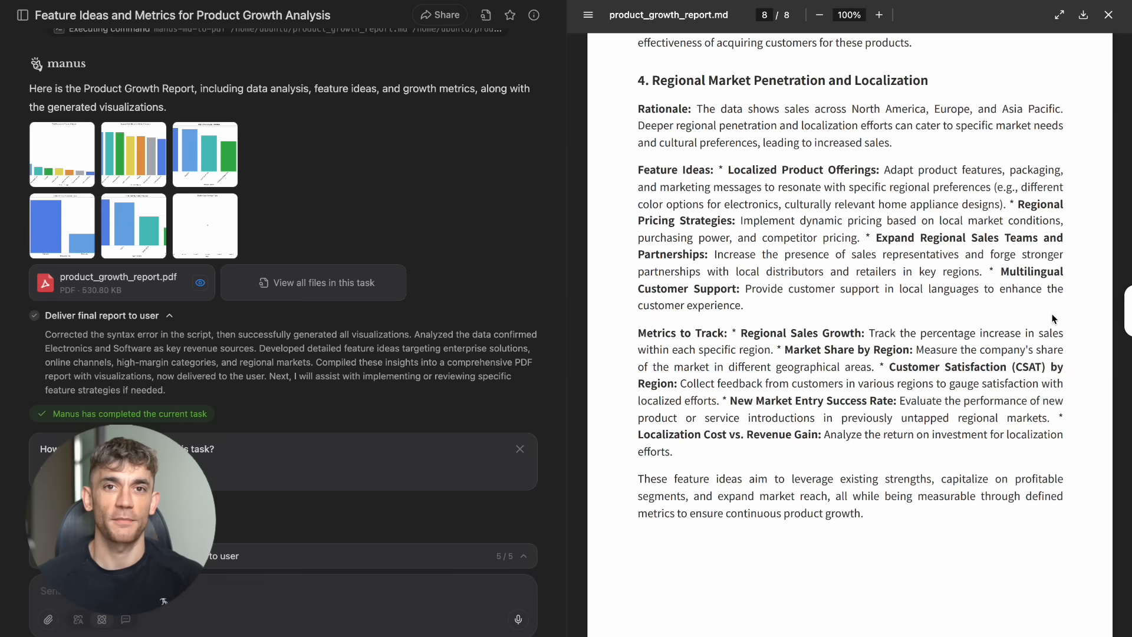
mouse_move(305, 208)
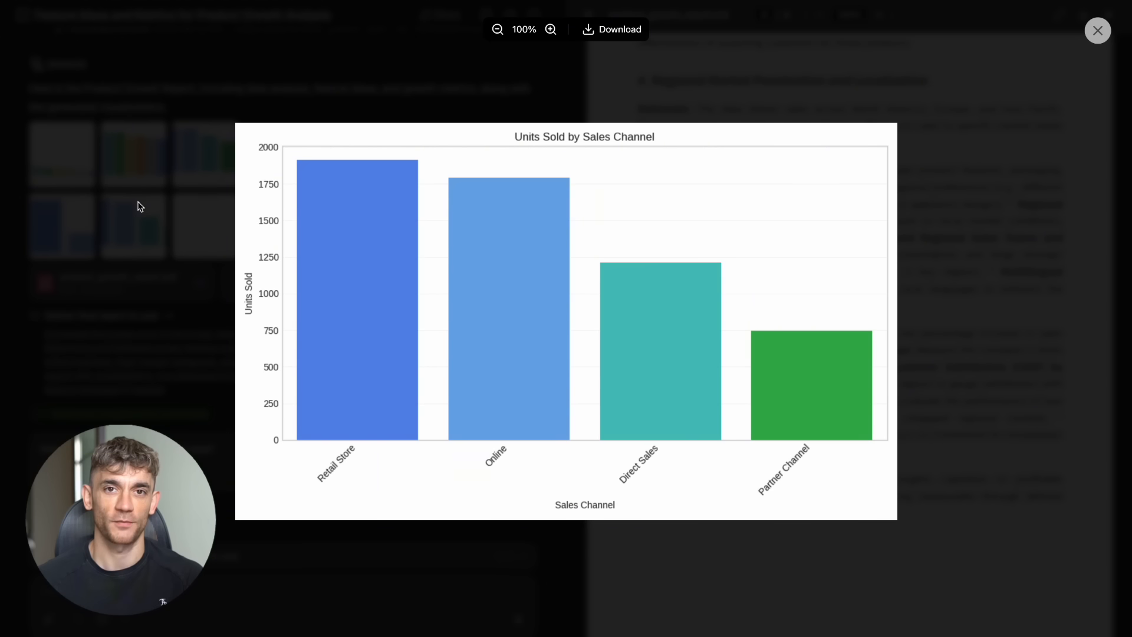
click(1098, 31)
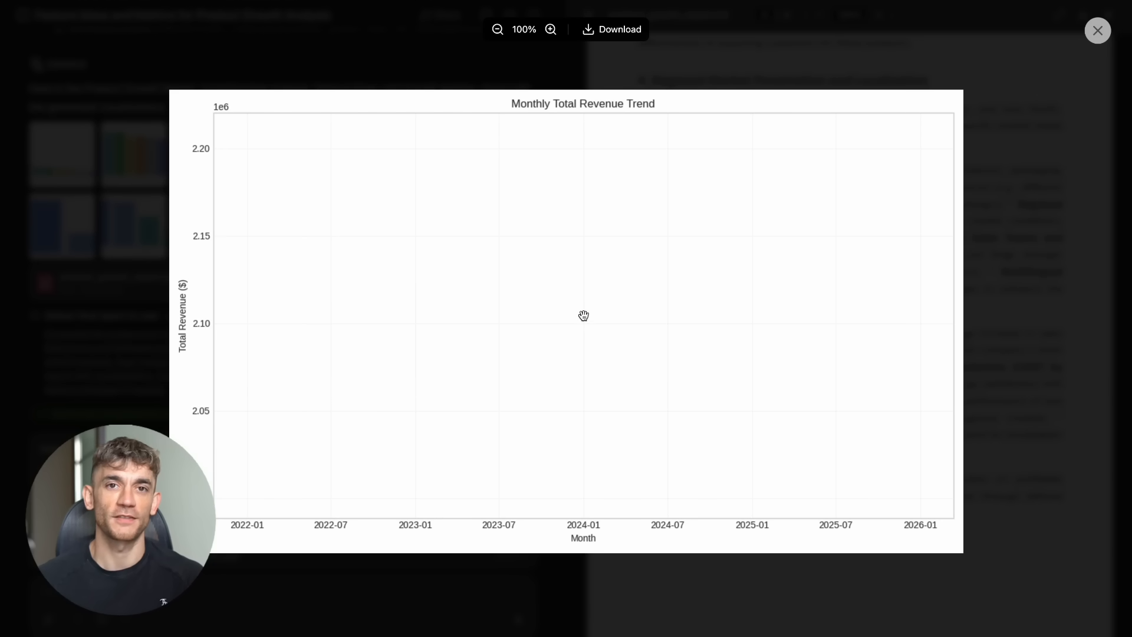
click(1097, 30)
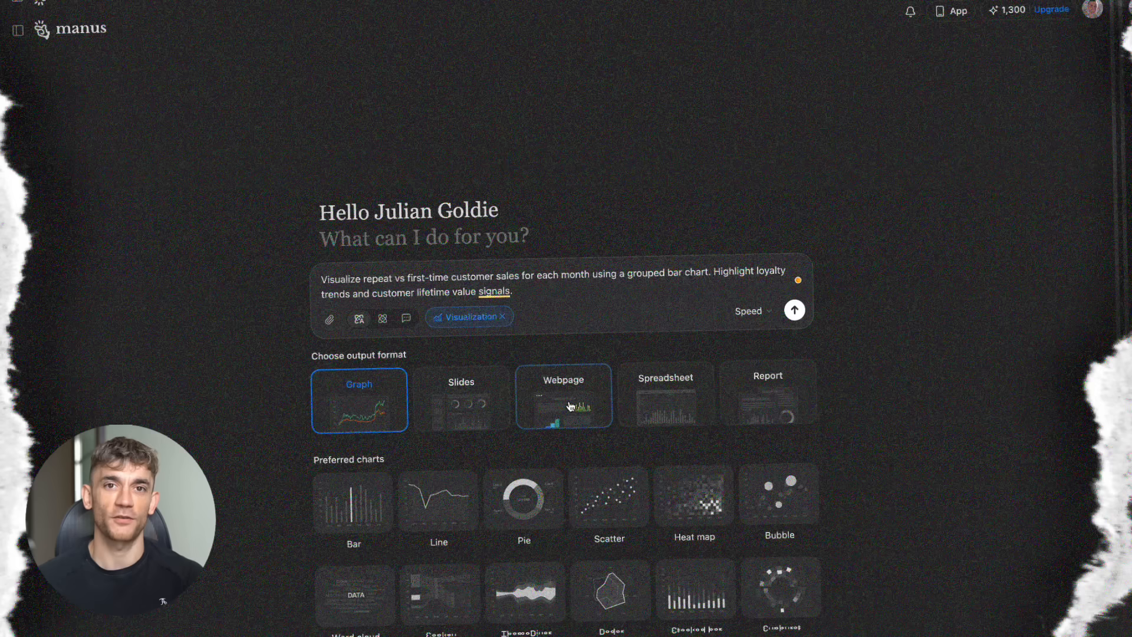
Choose Report as the output format and submit the repeat vs first-time sales request
click(768, 391)
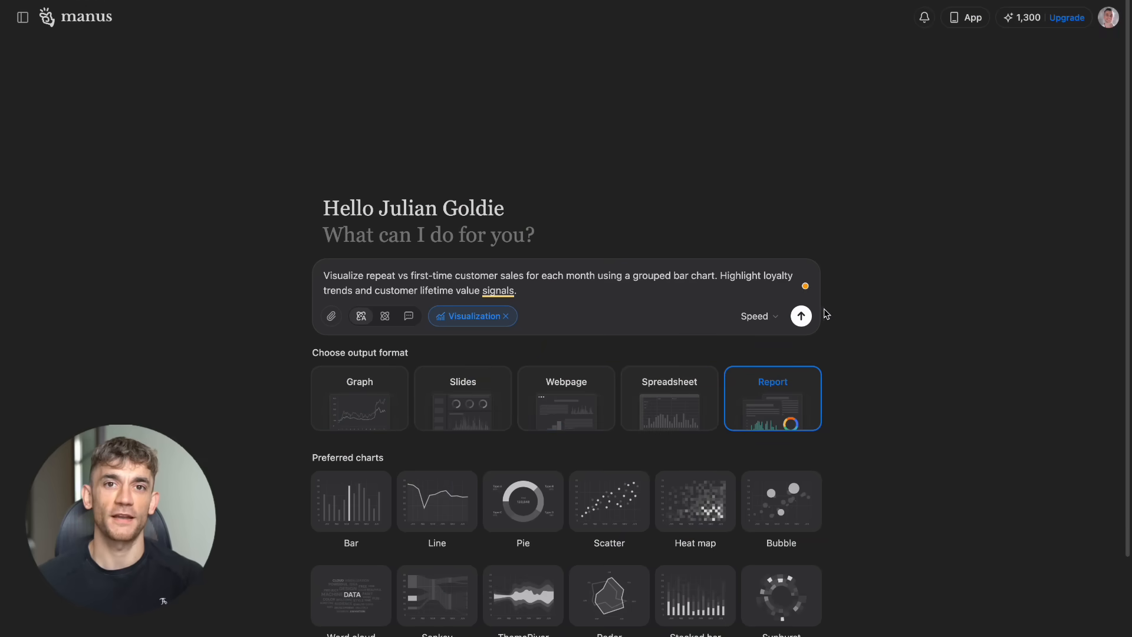
click(800, 316)
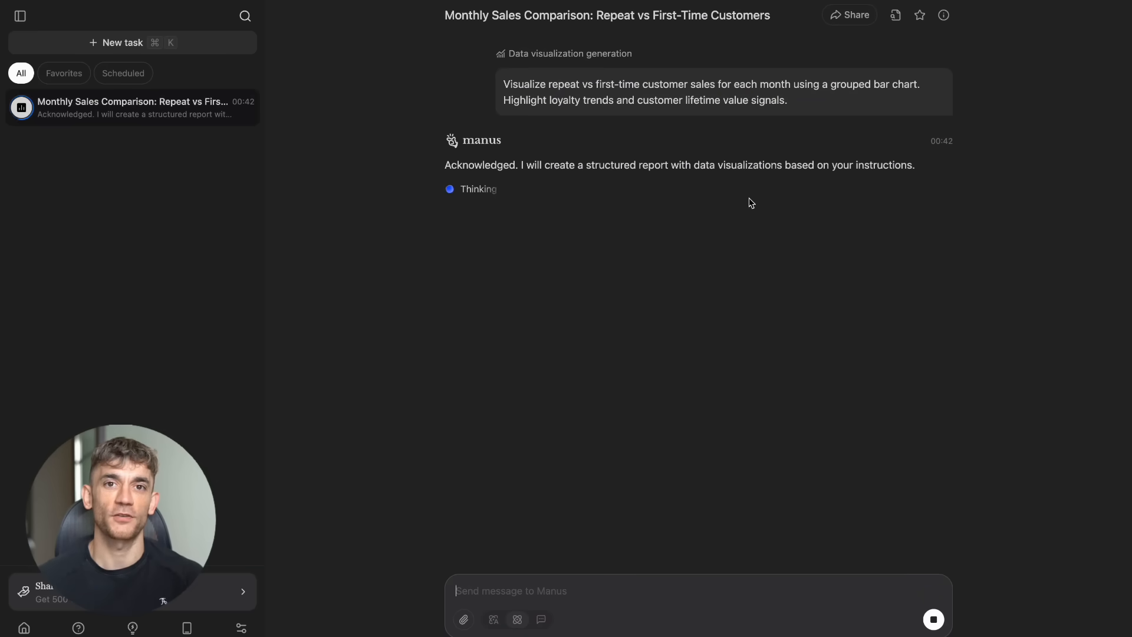
mouse_move(727, 210)
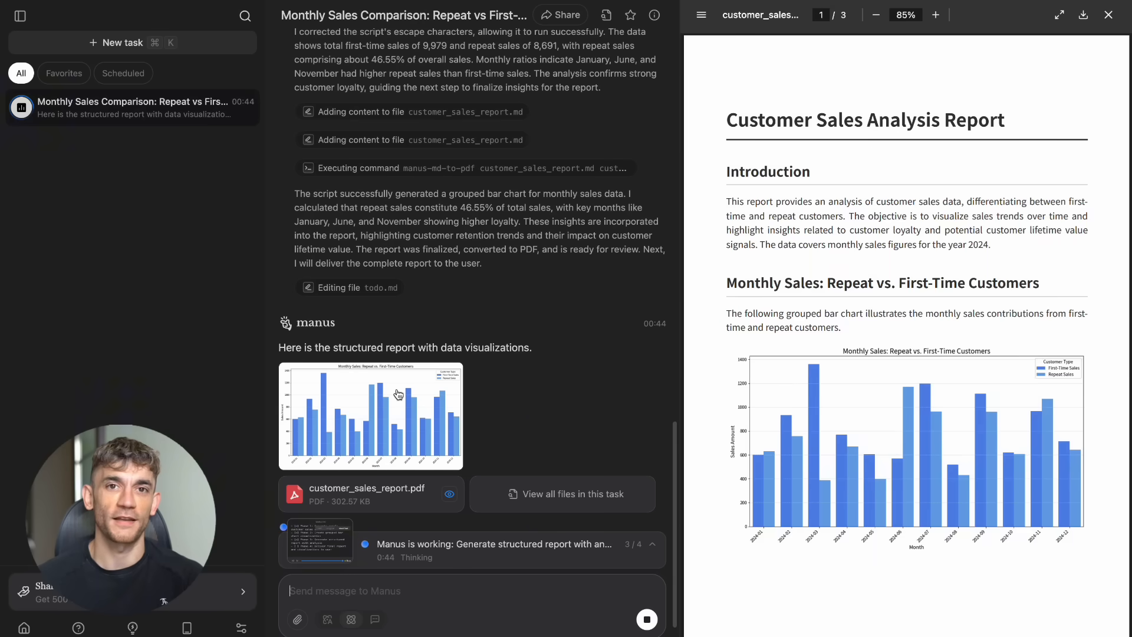
mouse_move(656, 414)
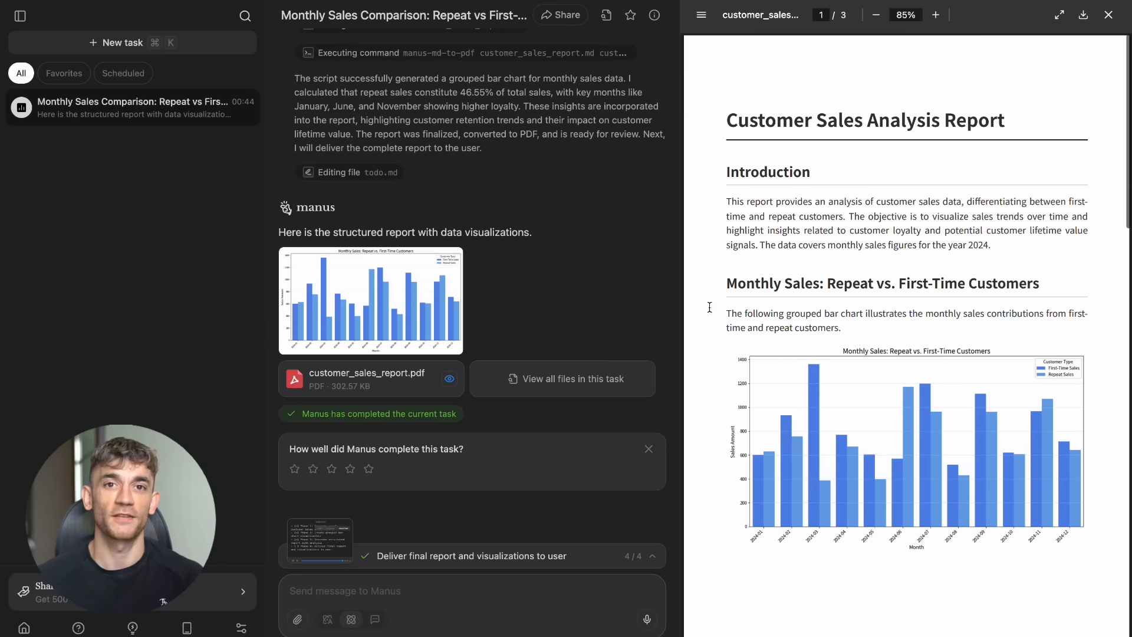
mouse_move(901, 385)
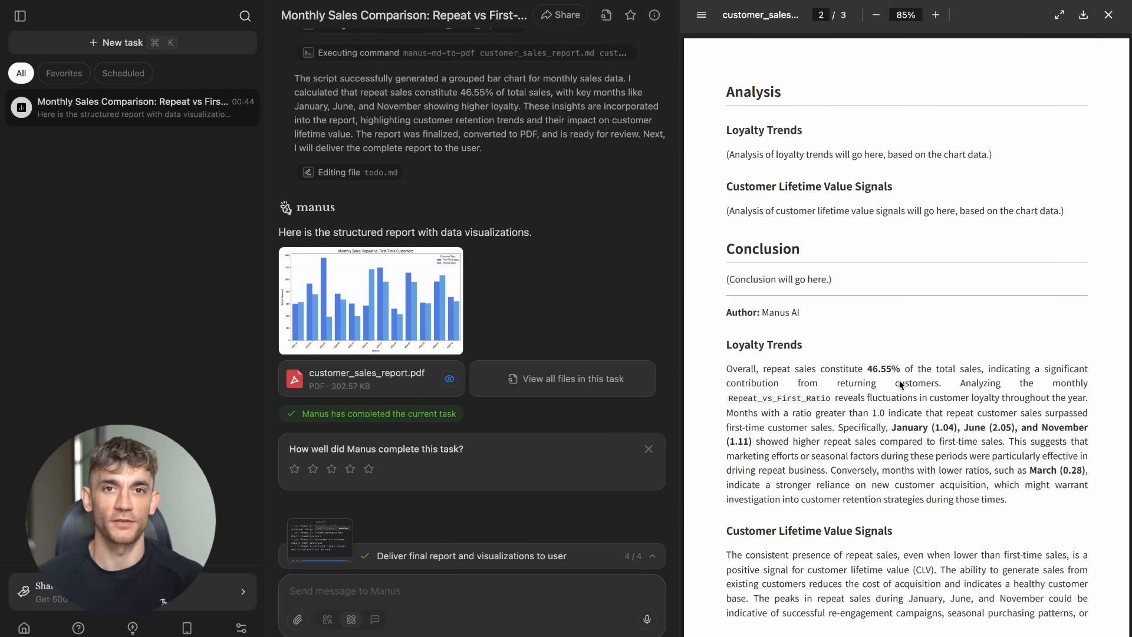
Scroll the customer_sales_report.pdf analysis and enlarge its monthly repeat vs first-time sales chart
scroll(down, 3)
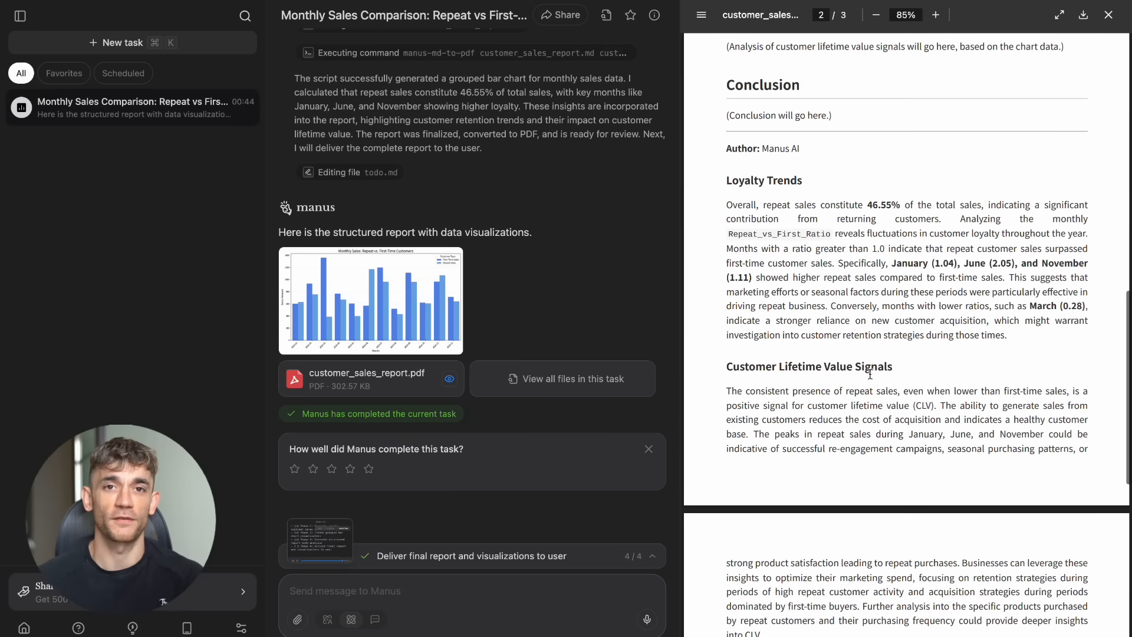
click(370, 300)
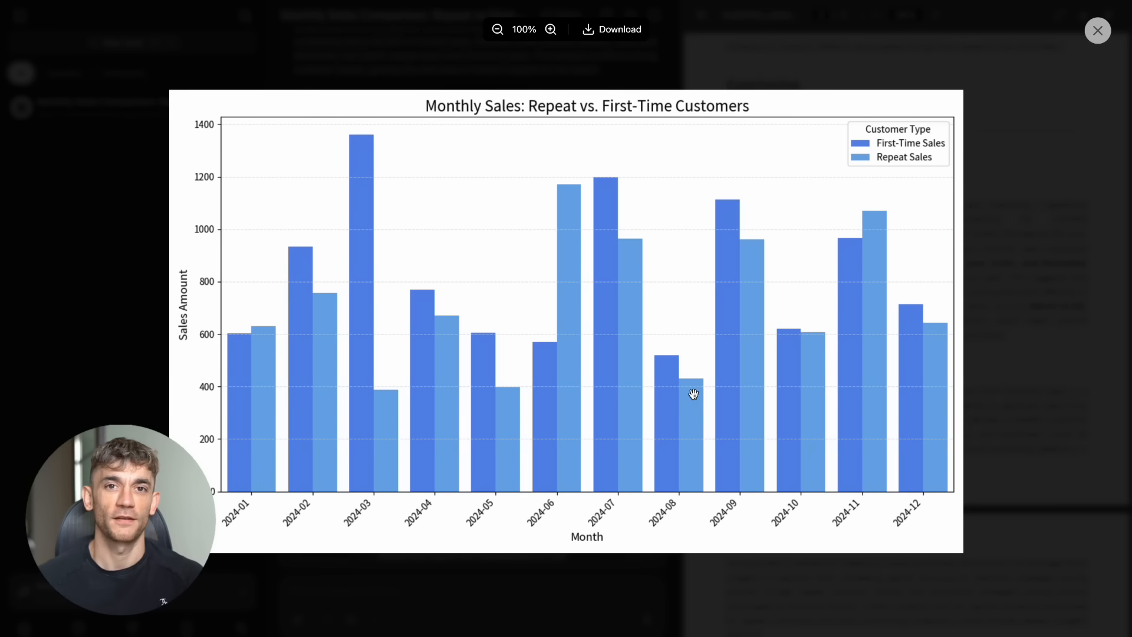
mouse_move(1032, 222)
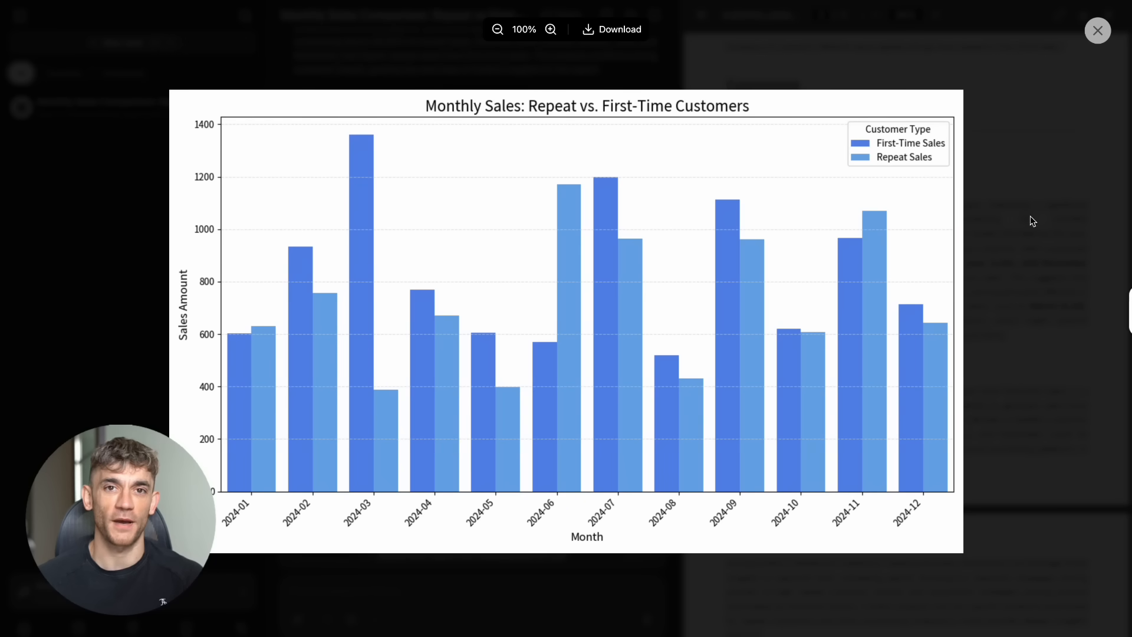
Close the enlarged monthly sales chart viewer
click(1097, 30)
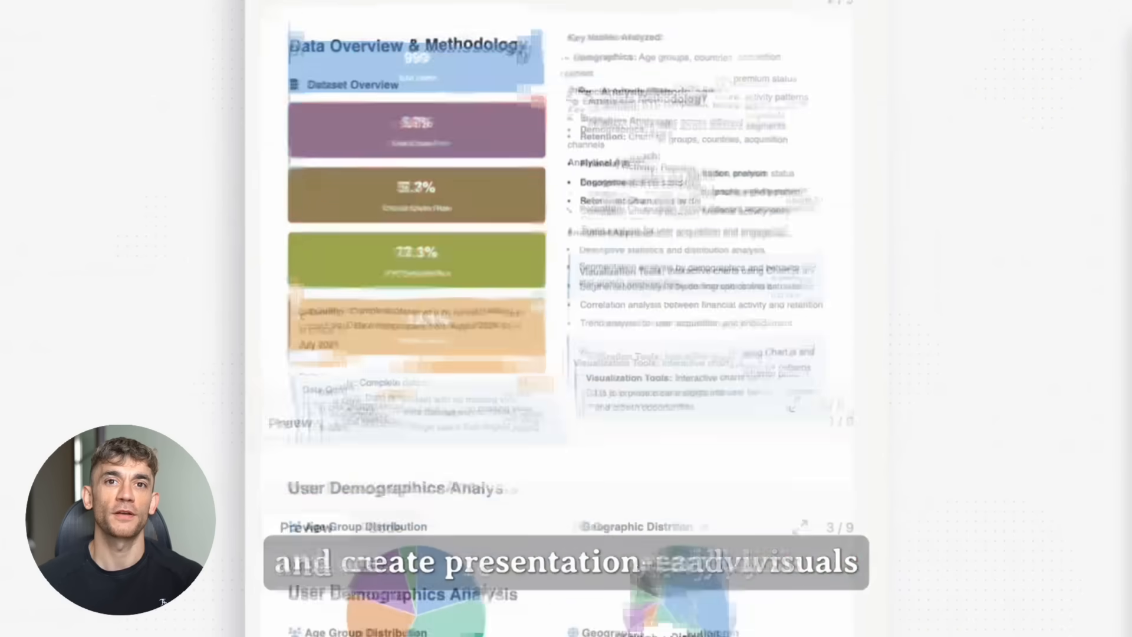
Scroll through the deck's Data Overview & Methodology and User Demographics Analysis pages
scroll(down, 3)
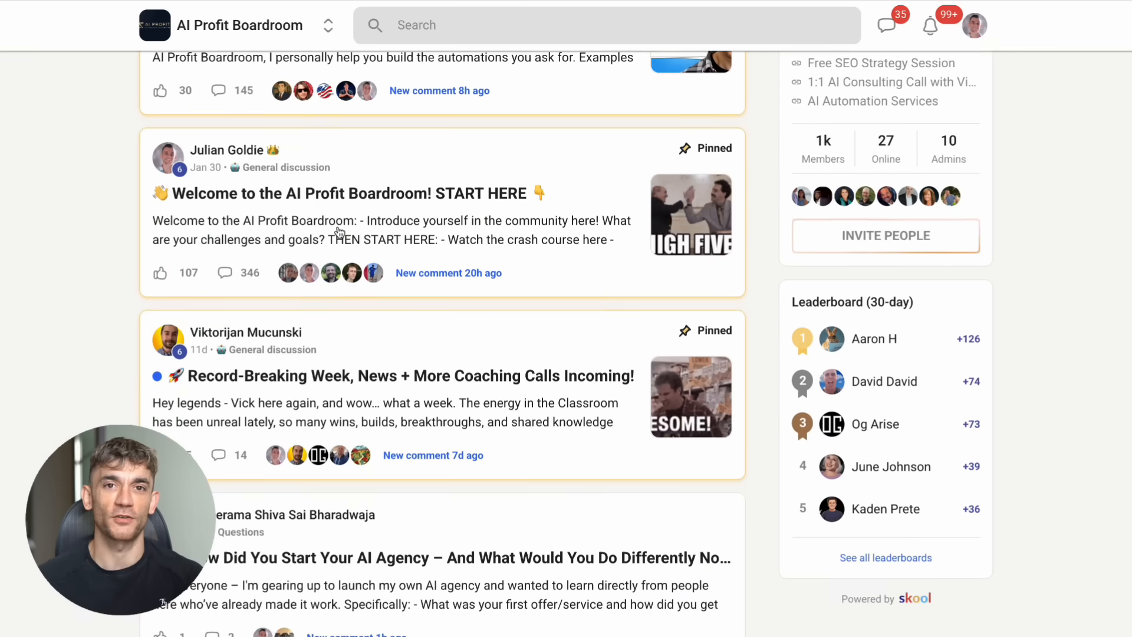
Scroll the AI Profit Boardroom feed and REQUESTS thread, then switch to AI Success Lab About
scroll(down, 3)
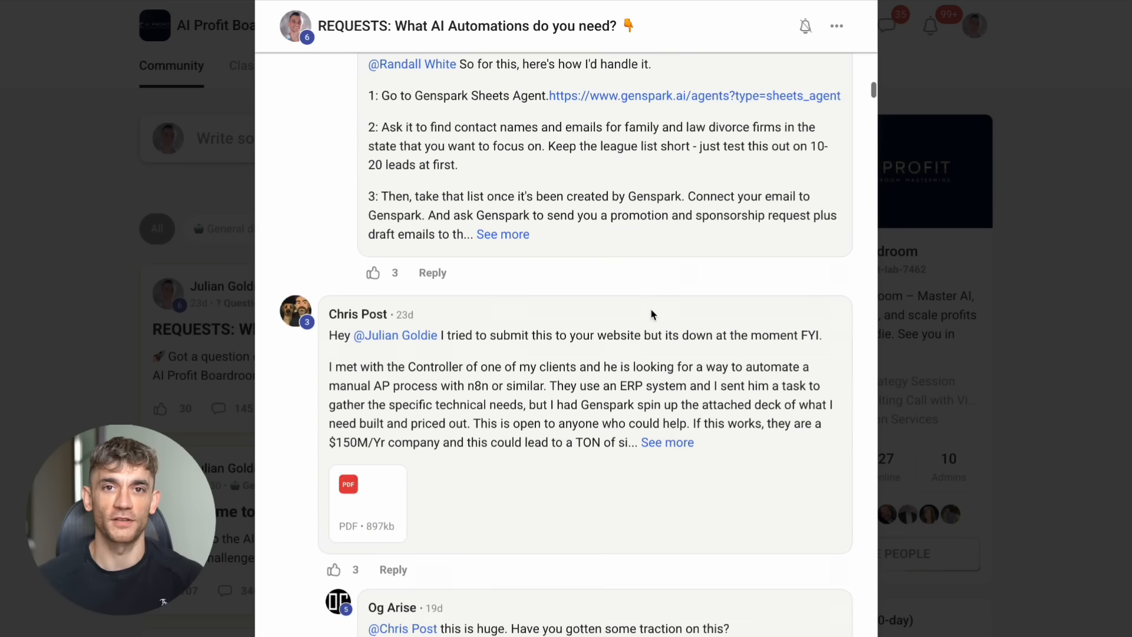
scroll(down, 3)
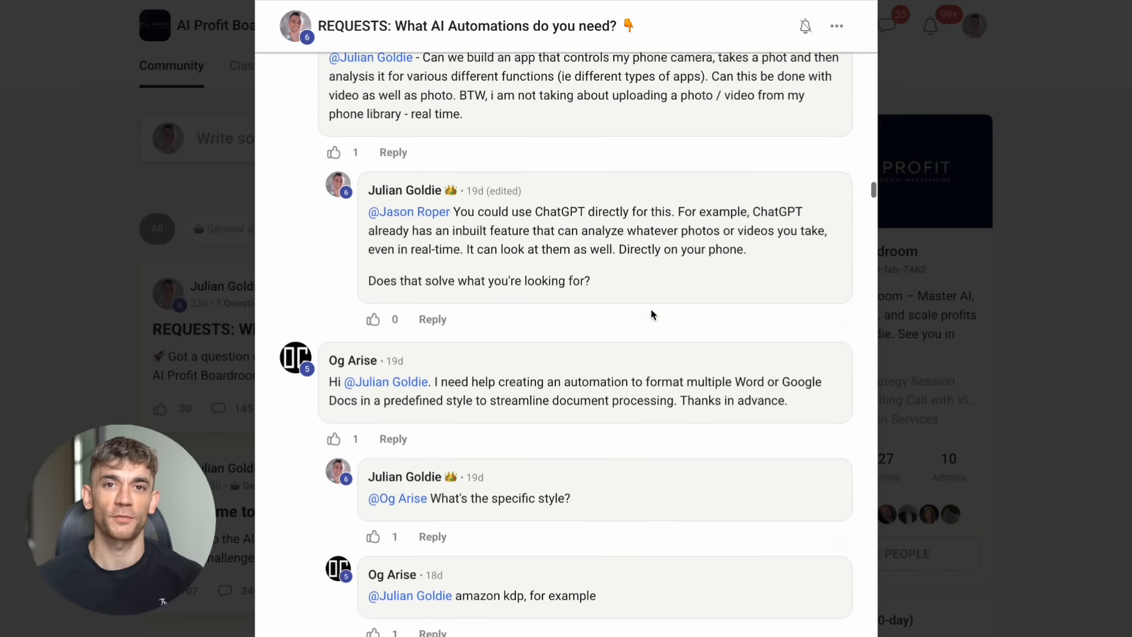
scroll(down, 3)
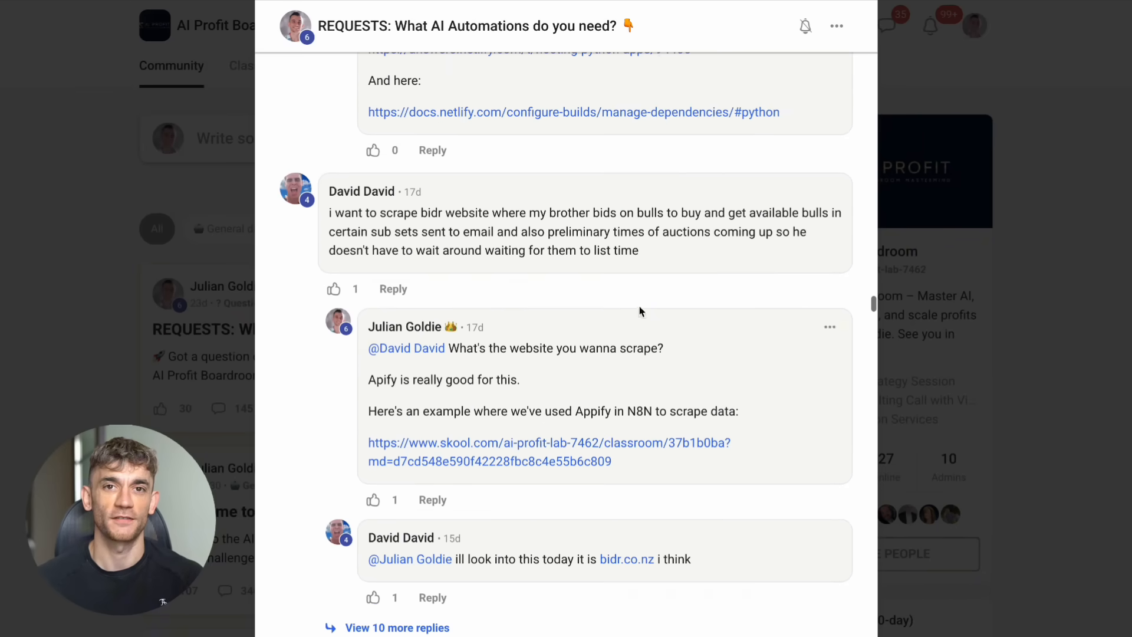
click(259, 65)
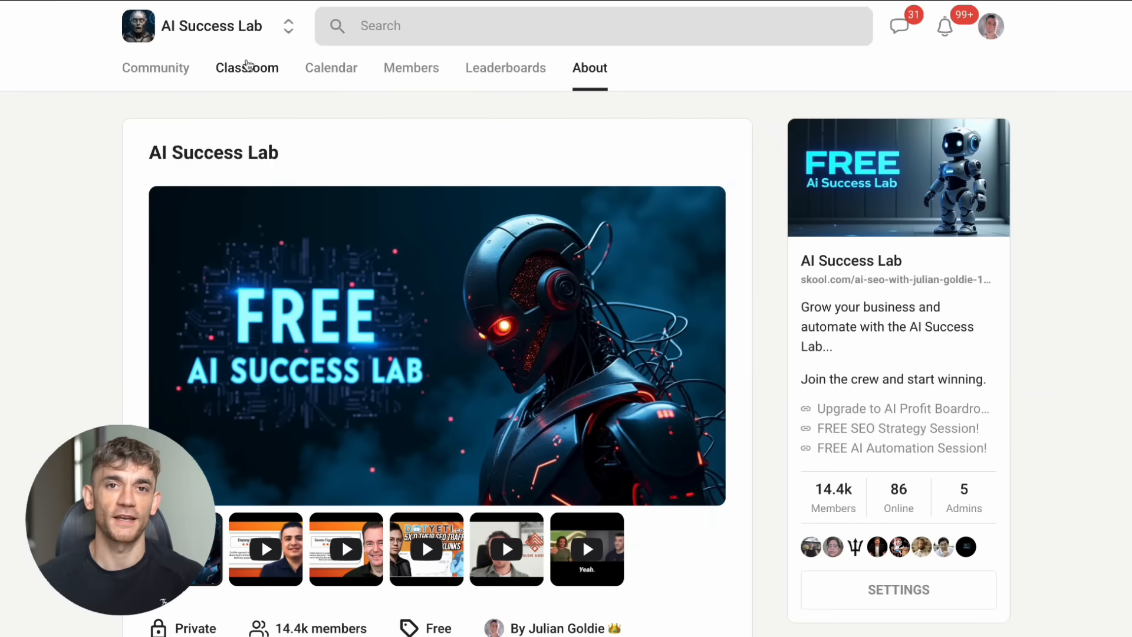
Browse the AI Success Lab classroom and community feed, then open the AI Updates + Coding course
click(247, 68)
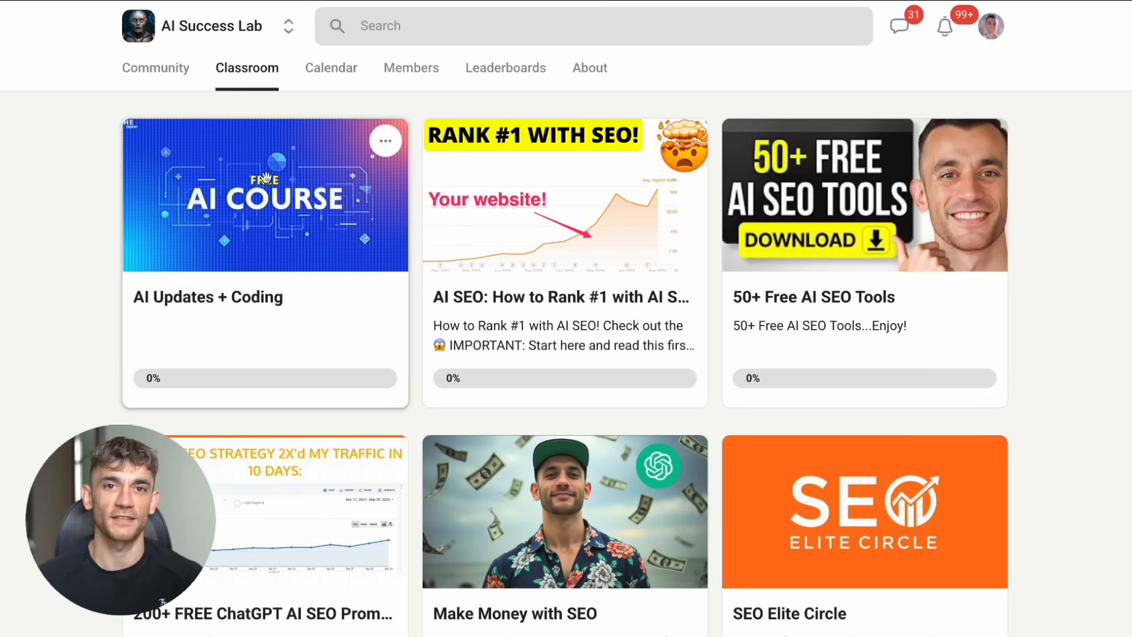
mouse_move(363, 63)
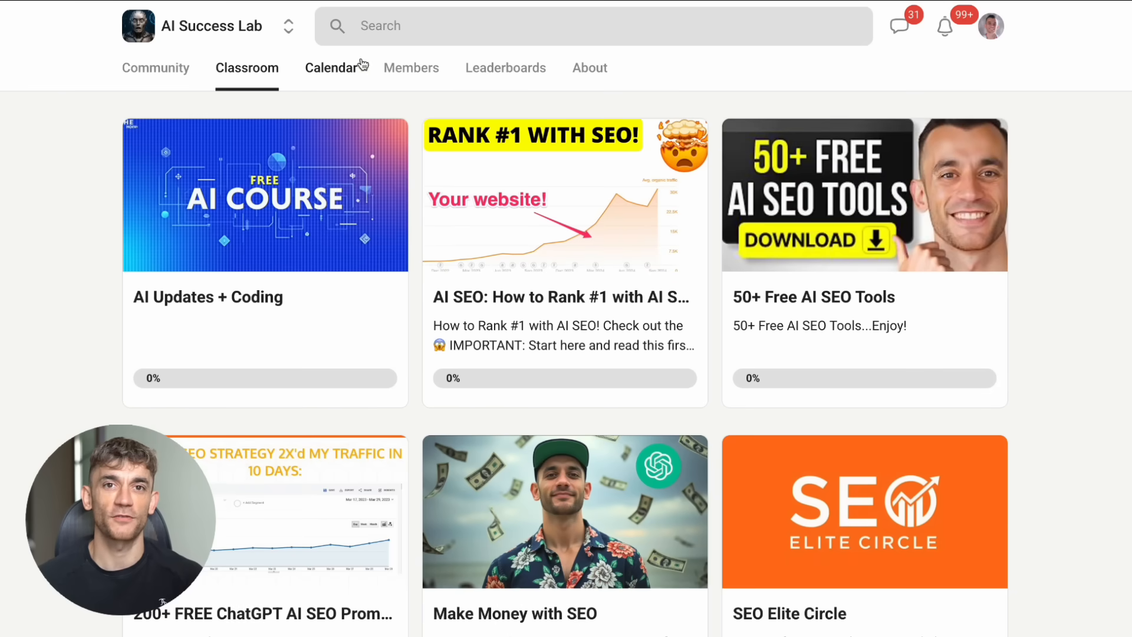
mouse_move(401, 104)
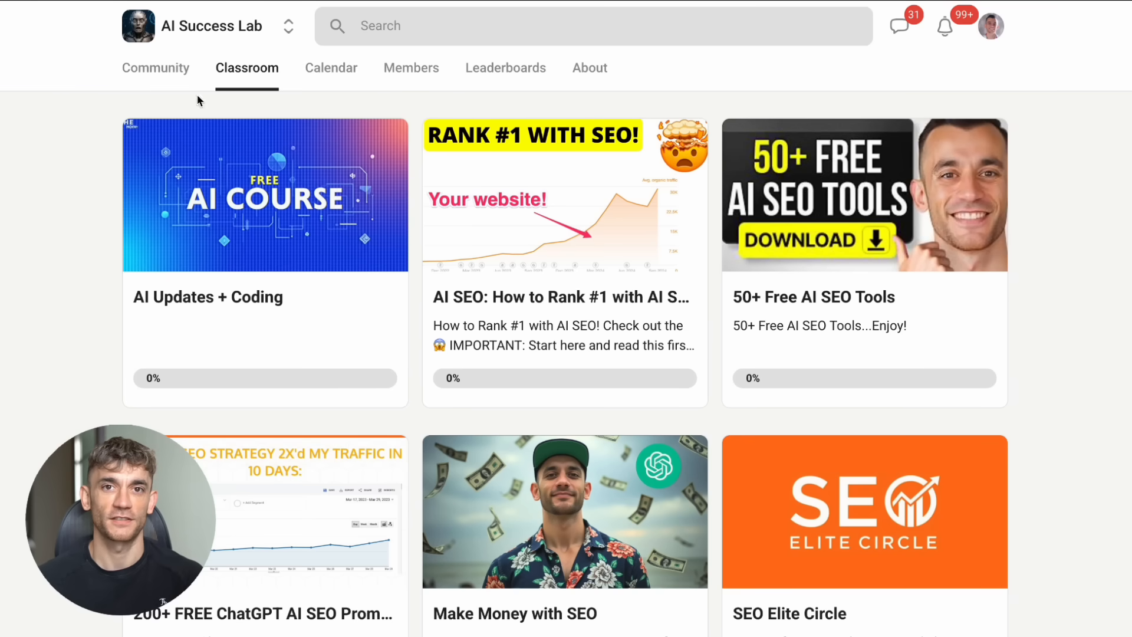
click(156, 67)
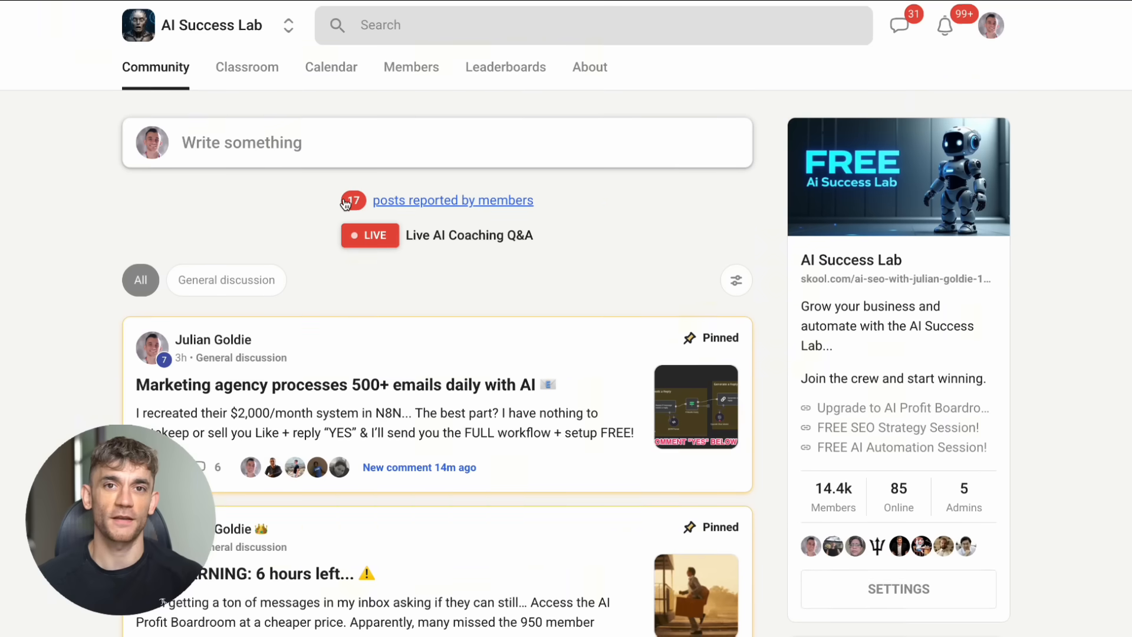
scroll(down, 3)
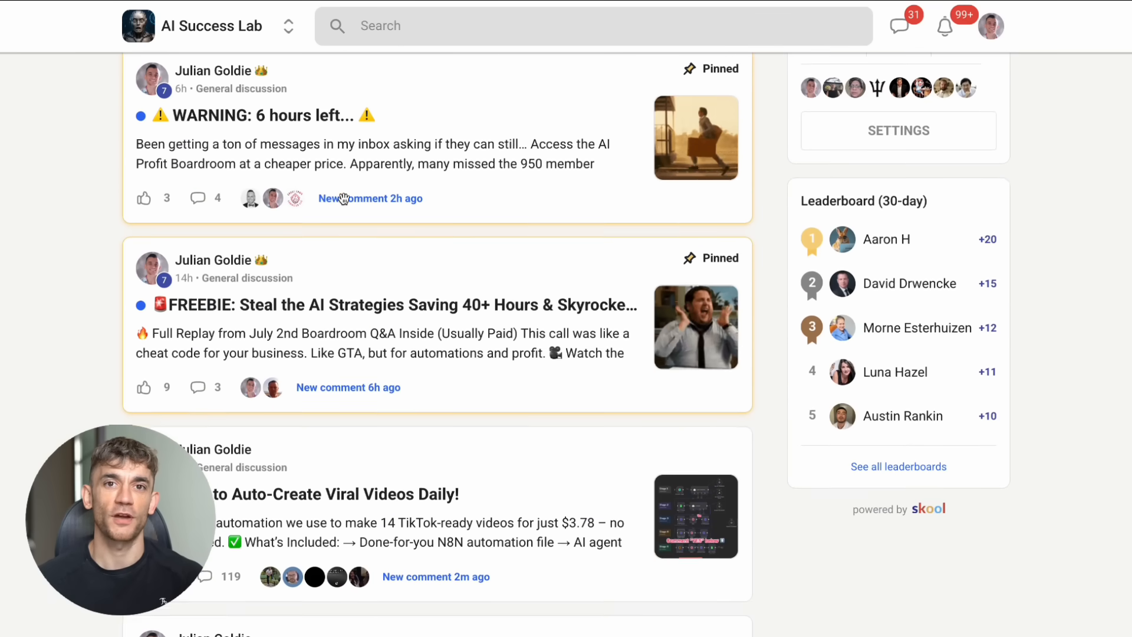
scroll(down, 3)
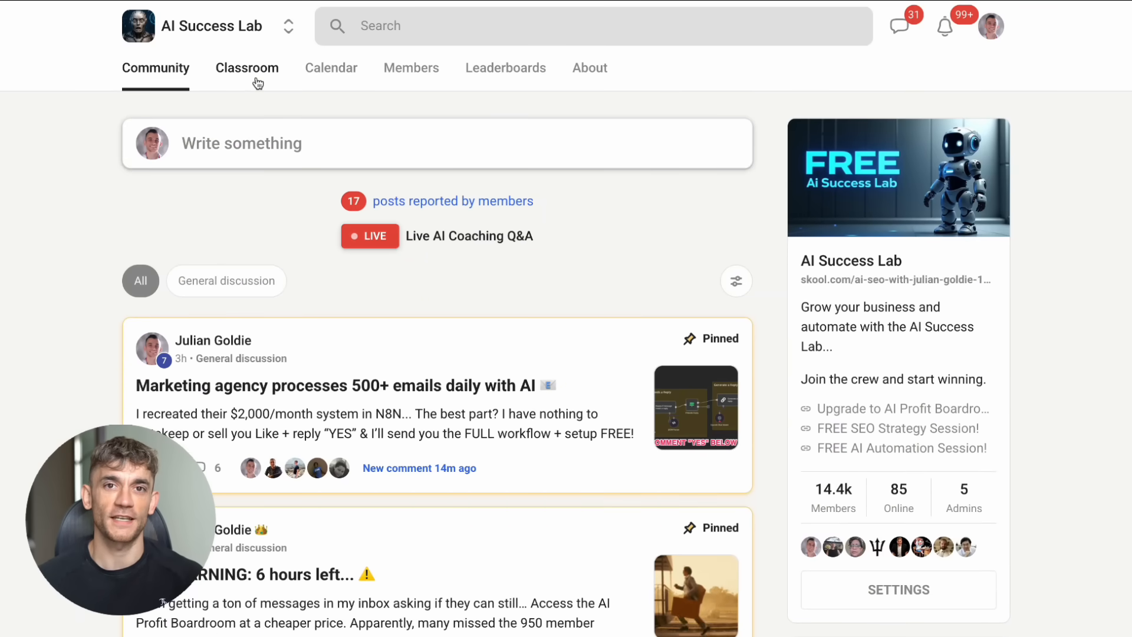
click(246, 68)
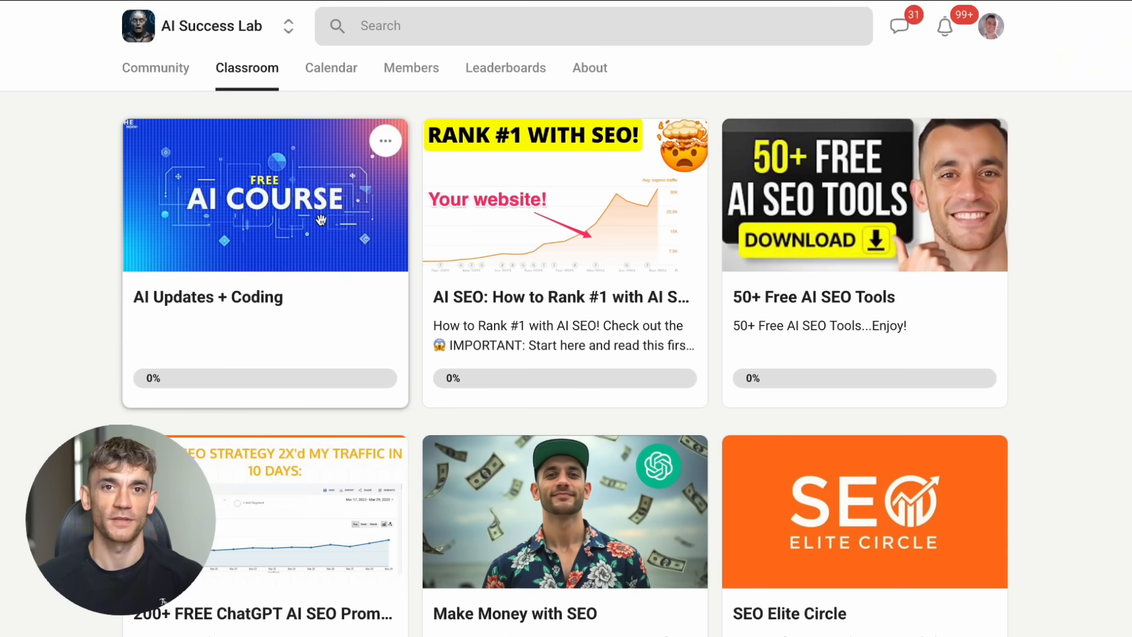
mouse_move(297, 237)
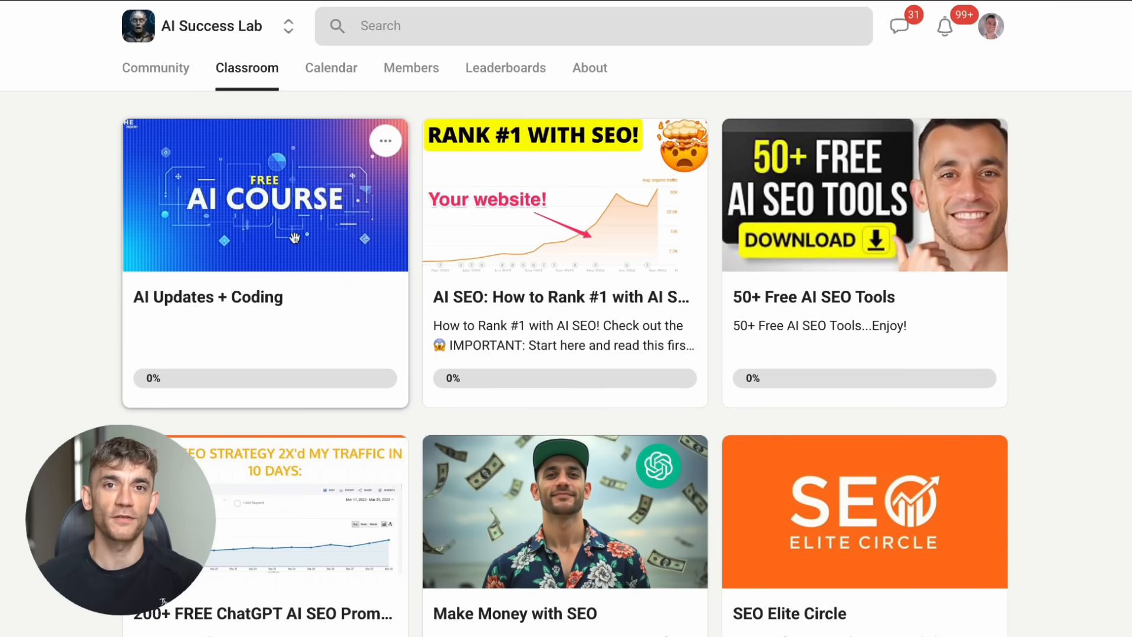
click(265, 207)
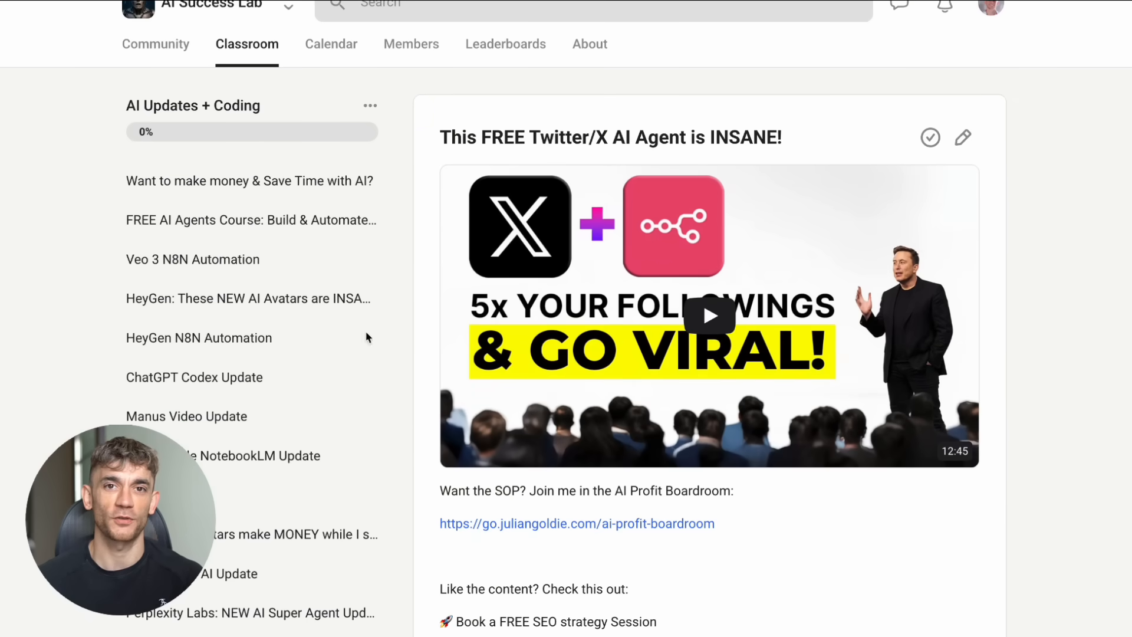
Open the N8N: Social Media Post Automator lesson and scroll through its resource links
scroll(down, 3)
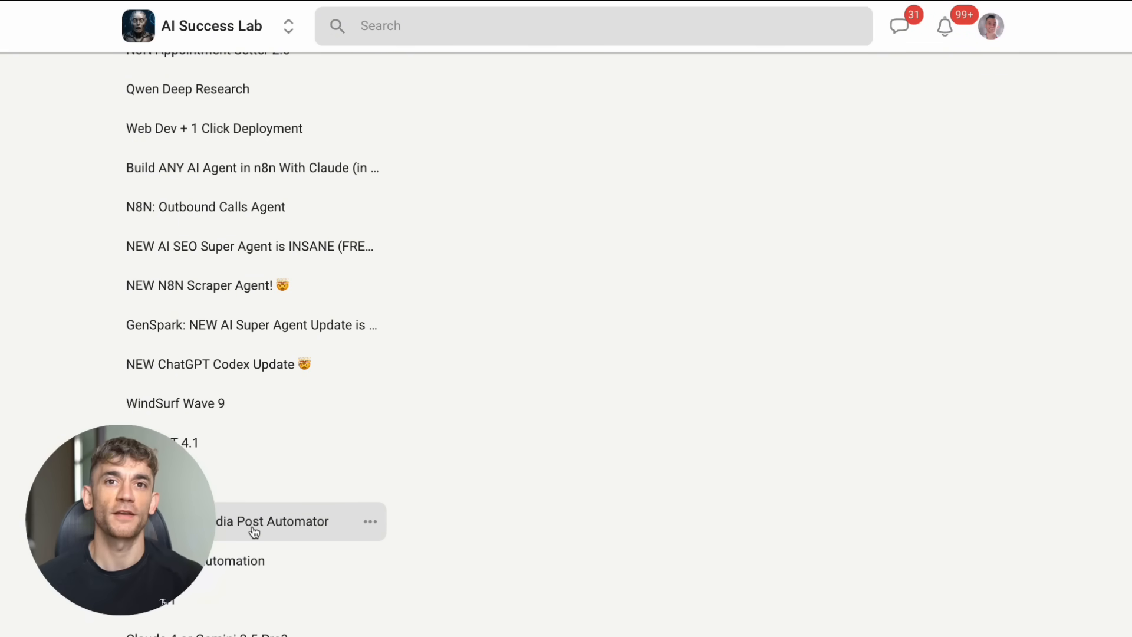
click(273, 521)
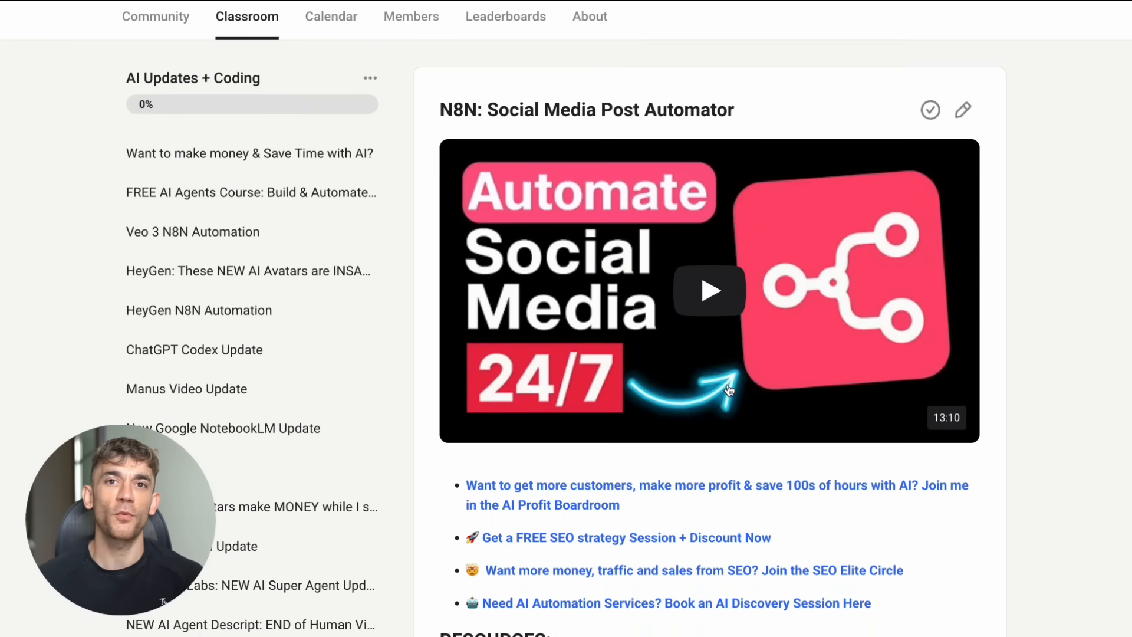
scroll(down, 3)
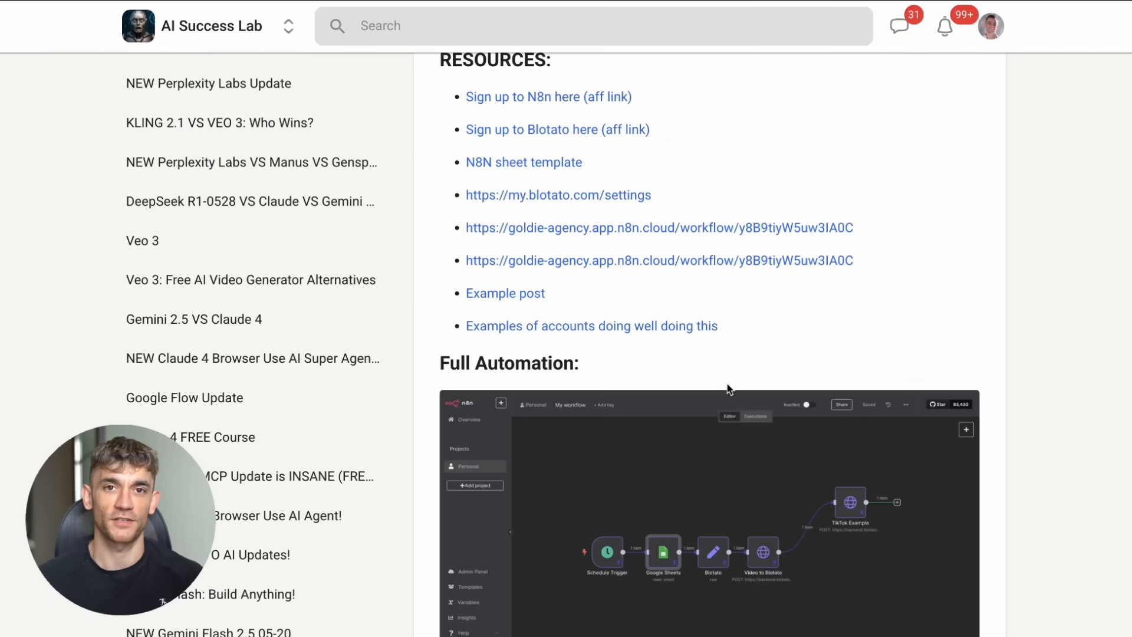
scroll(down, 3)
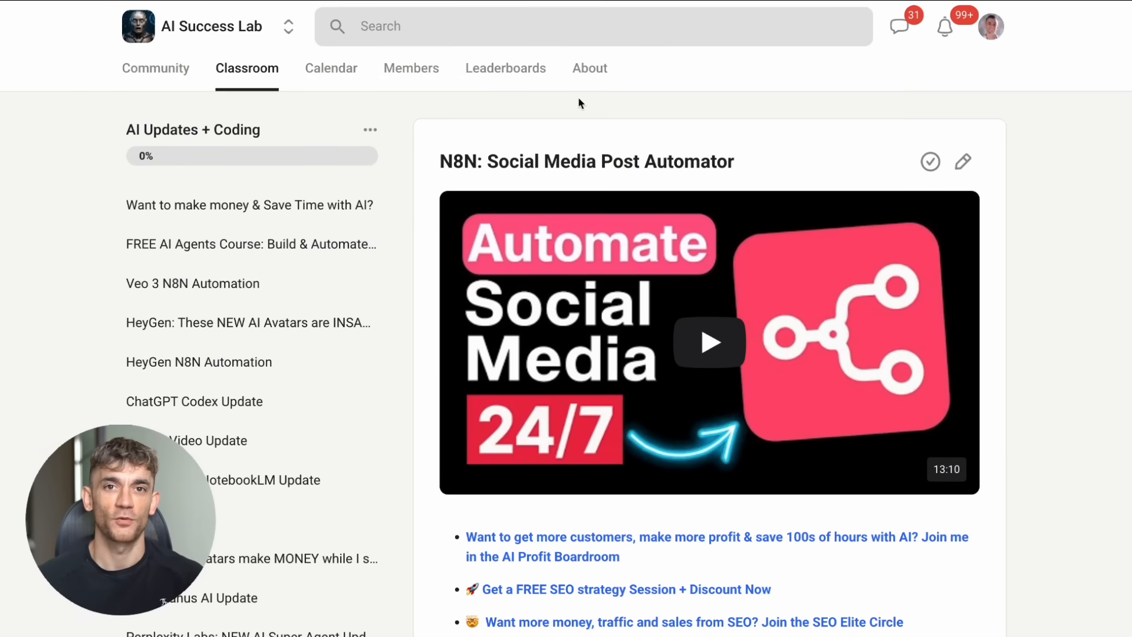
Open the AI Success Lab About page and scroll through its community description
click(589, 68)
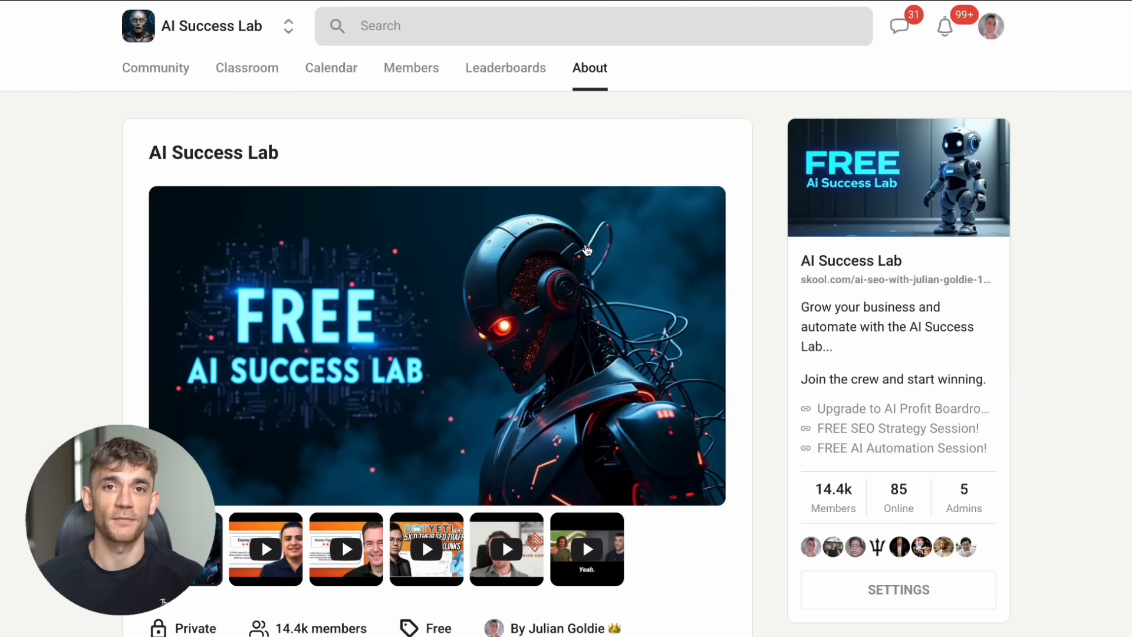
scroll(down, 3)
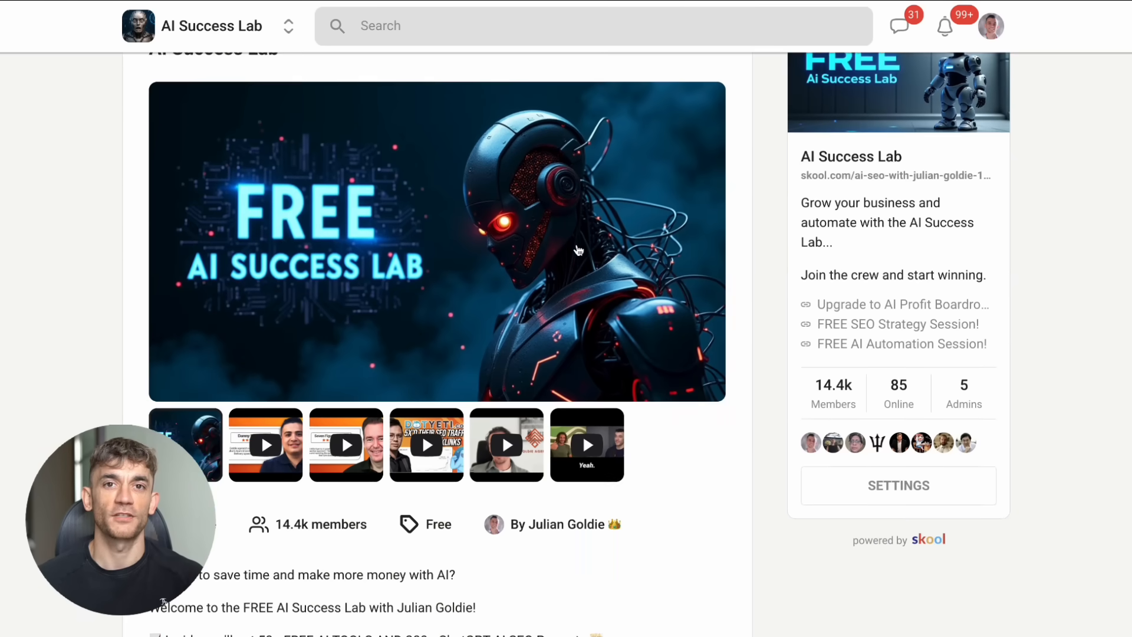
scroll(down, 3)
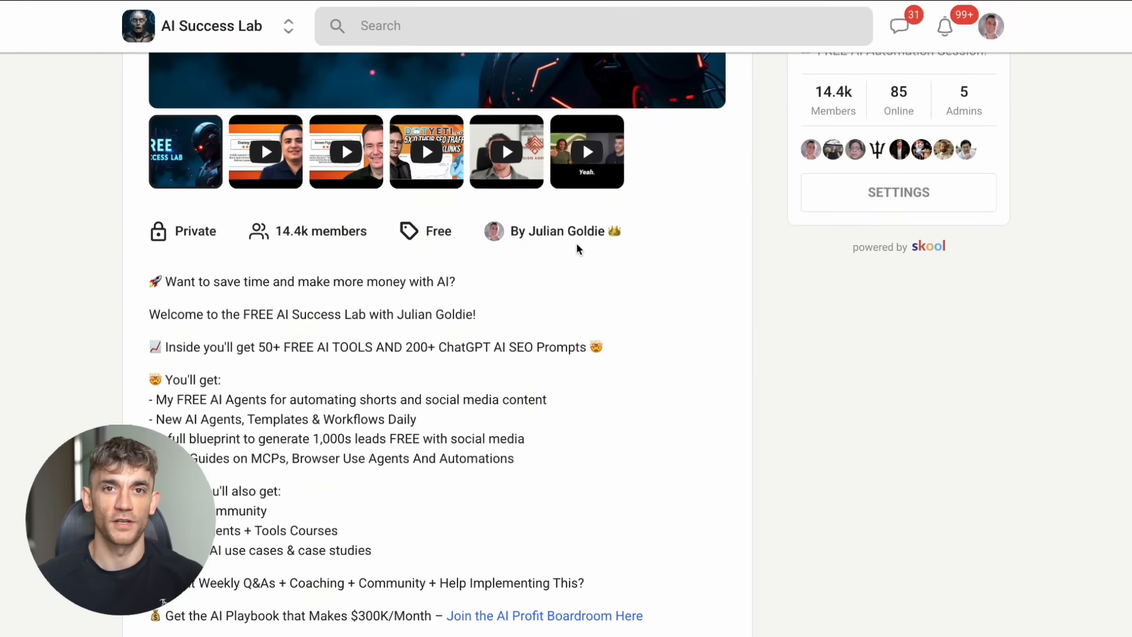